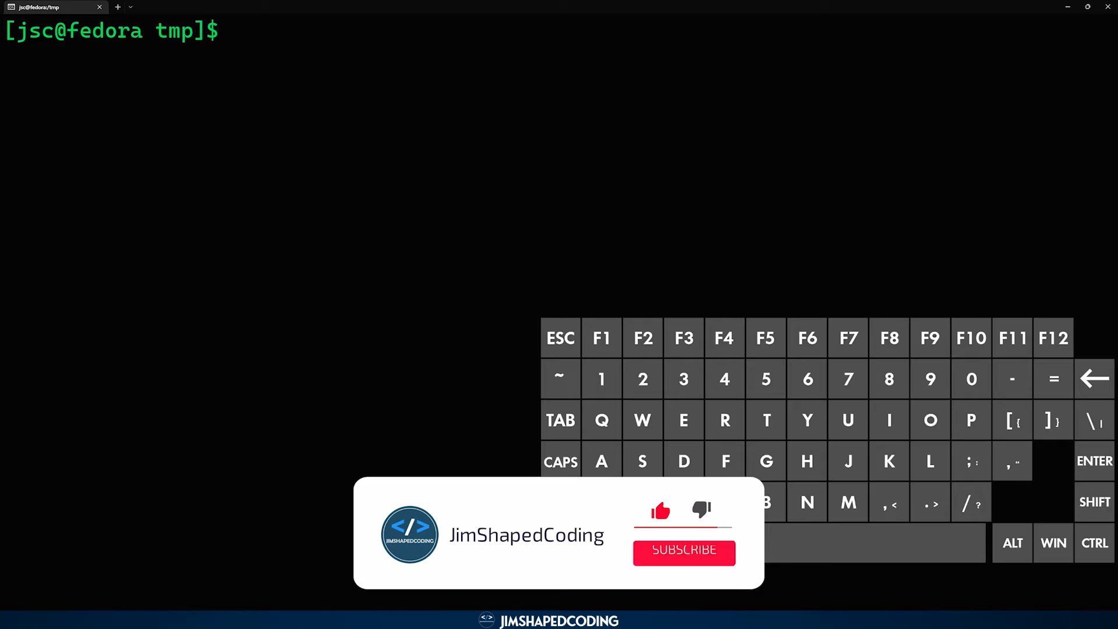
- Run 'sudo dnf install vim', confirming vim-enhanced is already installed, then begin a vim command
{"action": "left_click", "coordinate": [682, 551]}
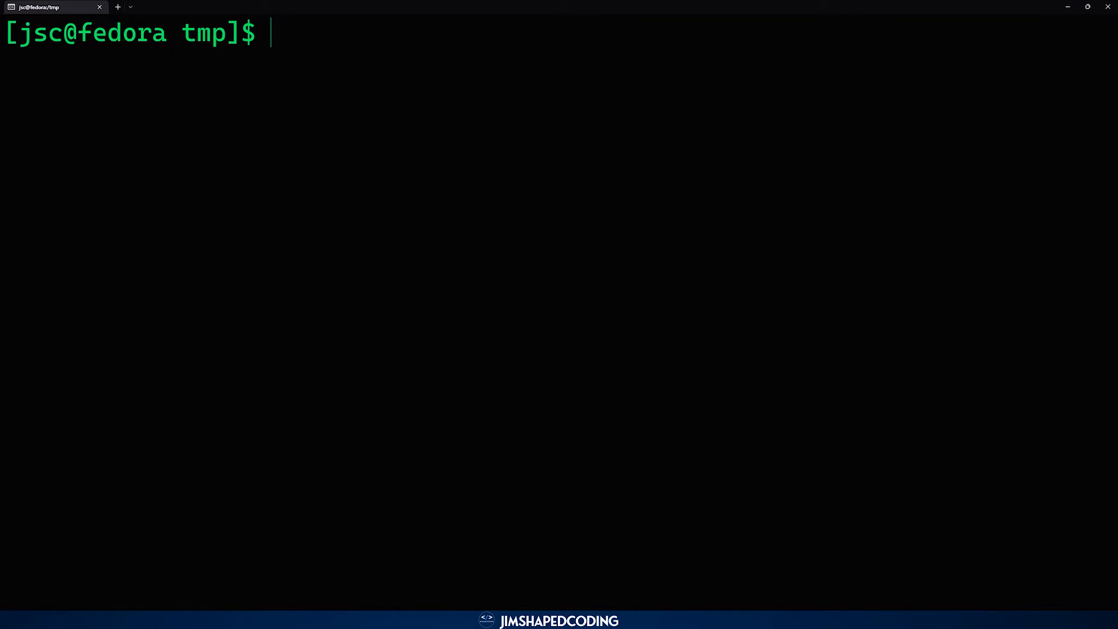
{"action": "mouse_move", "coordinate": [549, 265]}
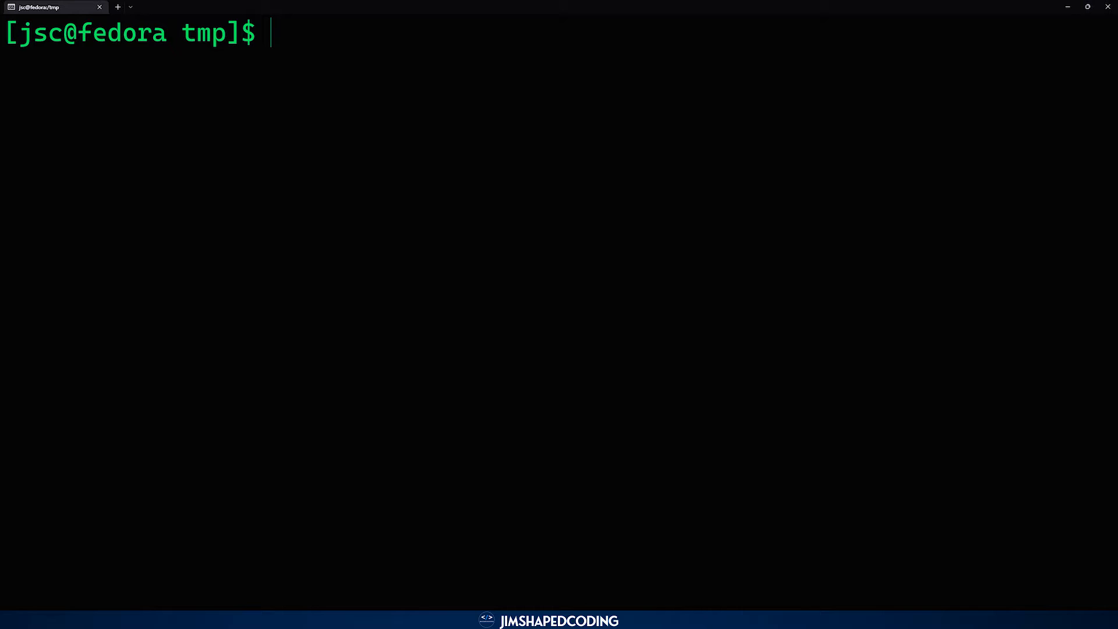
{"action": "type", "text": "sudo"}
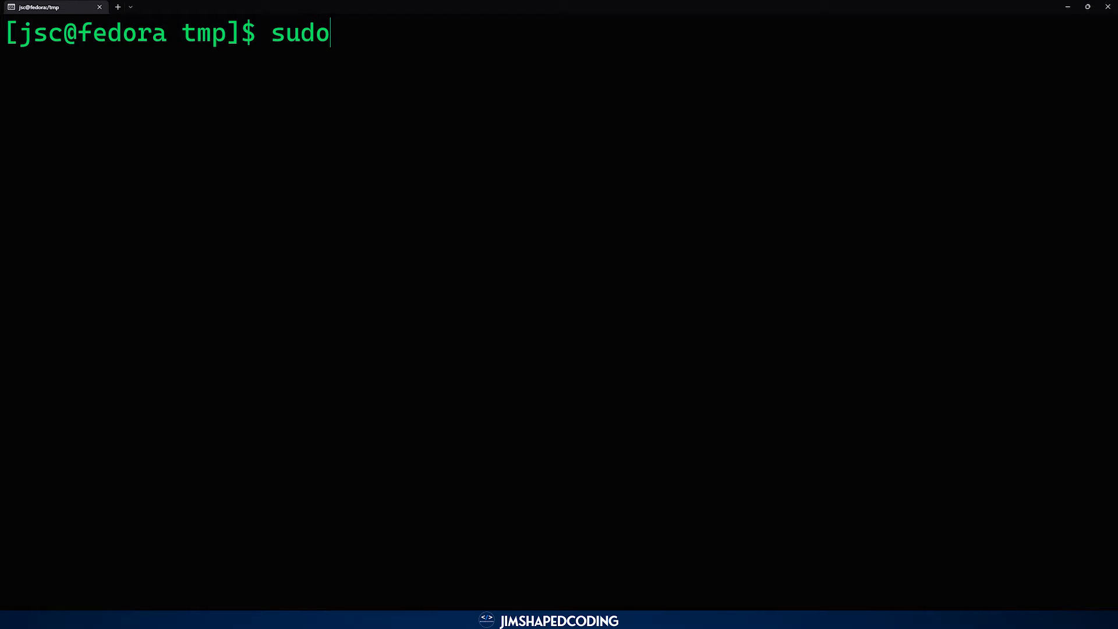
{"action": "type", "text": "dnf"}
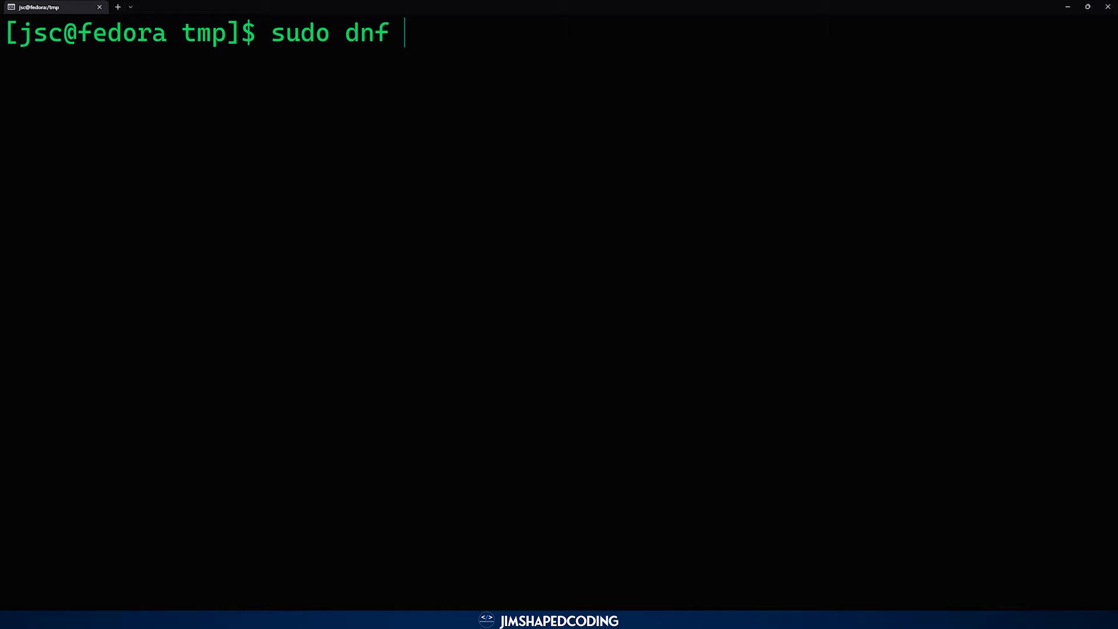
{"action": "type", "text": "install"}
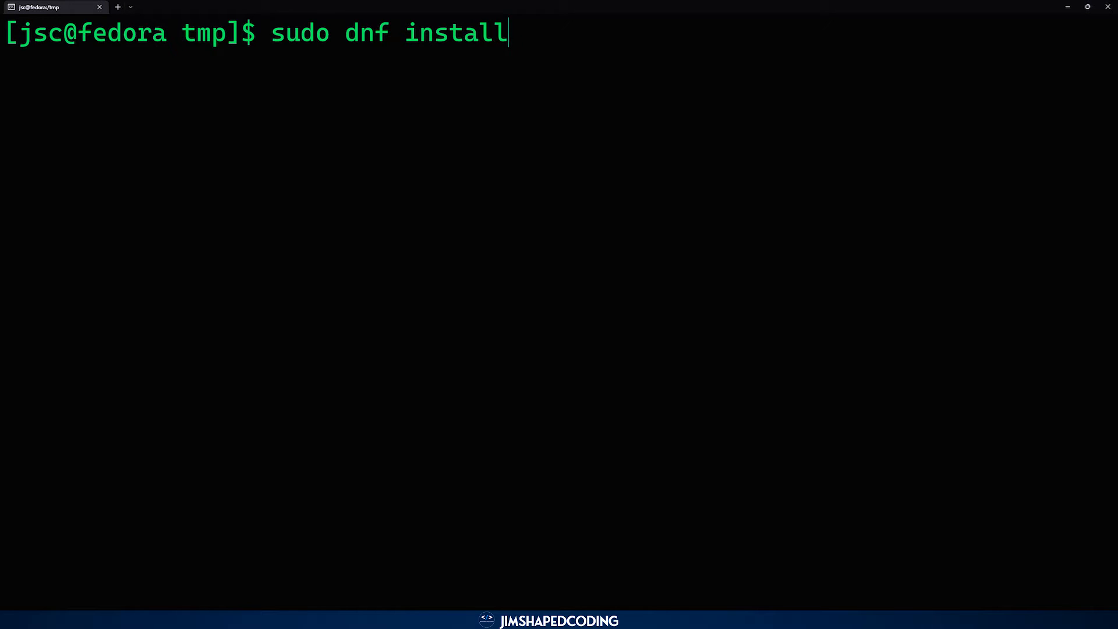
{"action": "type", "text": "vim"}
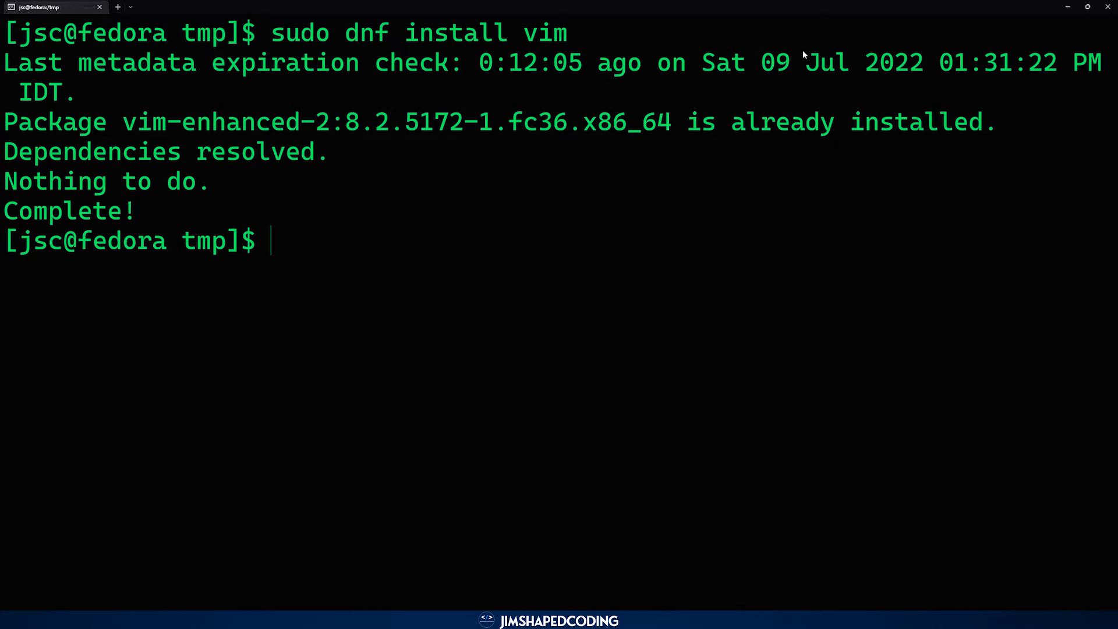
{"action": "mouse_move", "coordinate": [401, 171]}
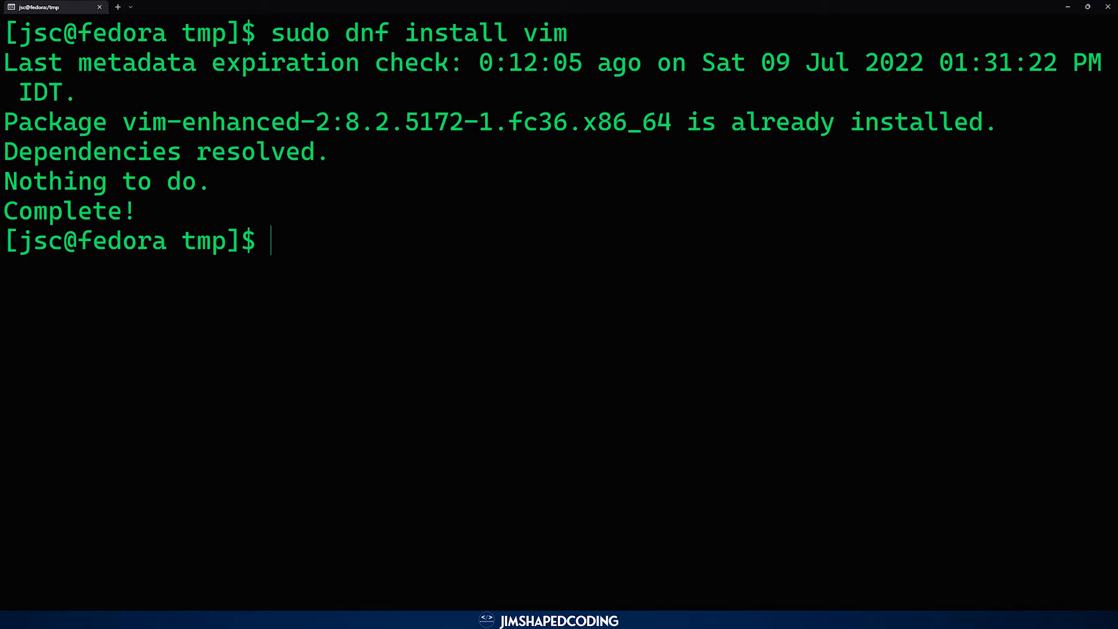
{"action": "type", "text": "vim"}
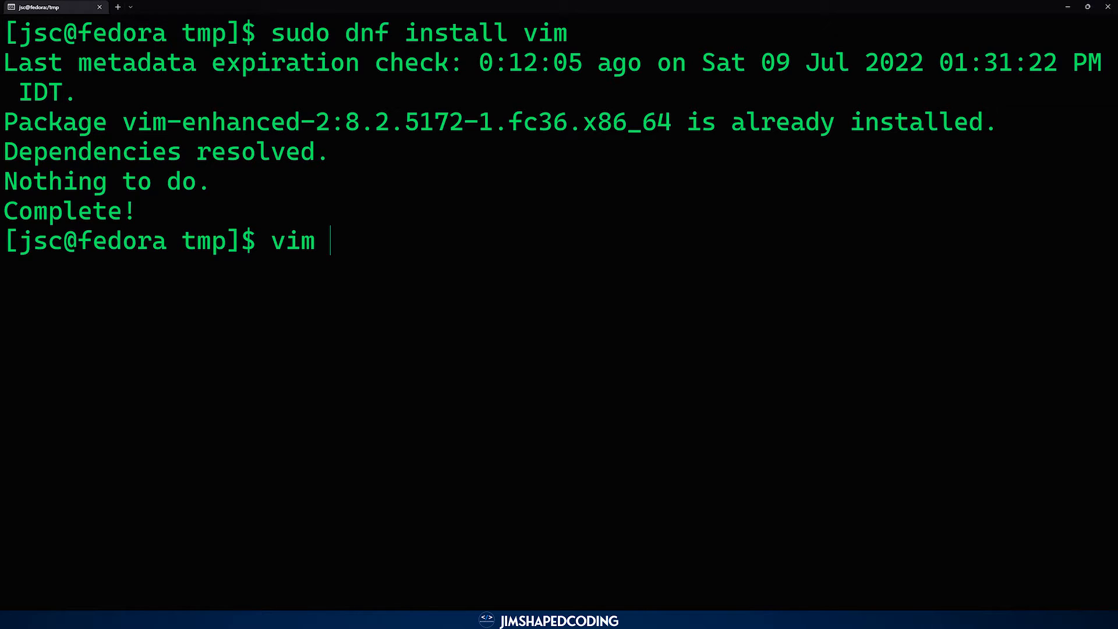
- Launch Vim on a new empty file named new-file
{"action": "type", "text": "new-file"}
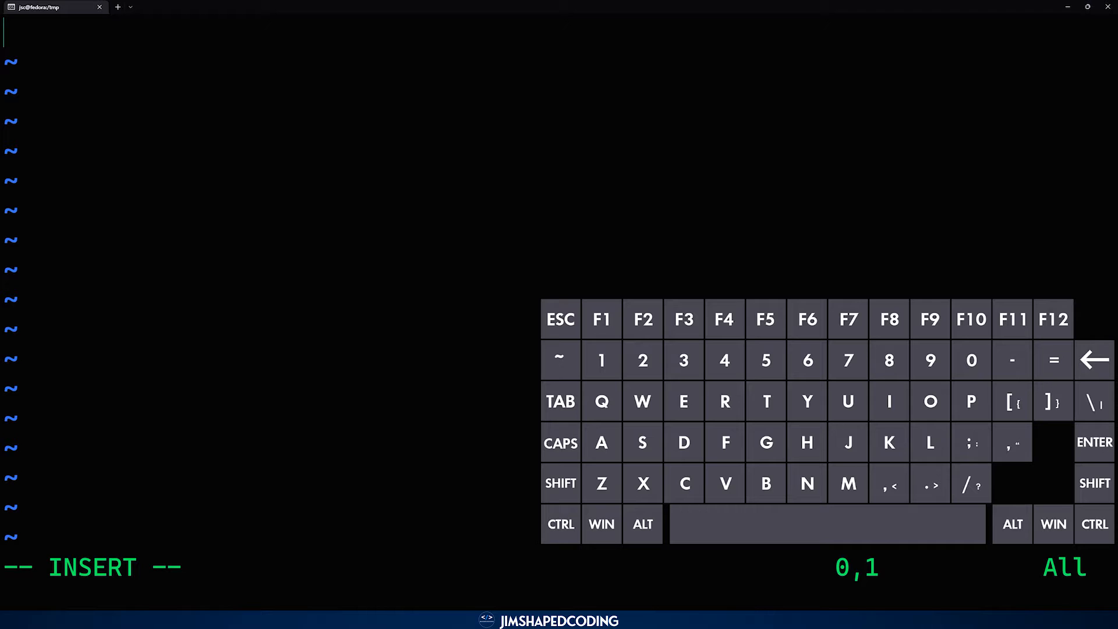
- Enter the line 'This is a new file that I am editing' and leave insert mode
{"action": "key", "text": "shift"}
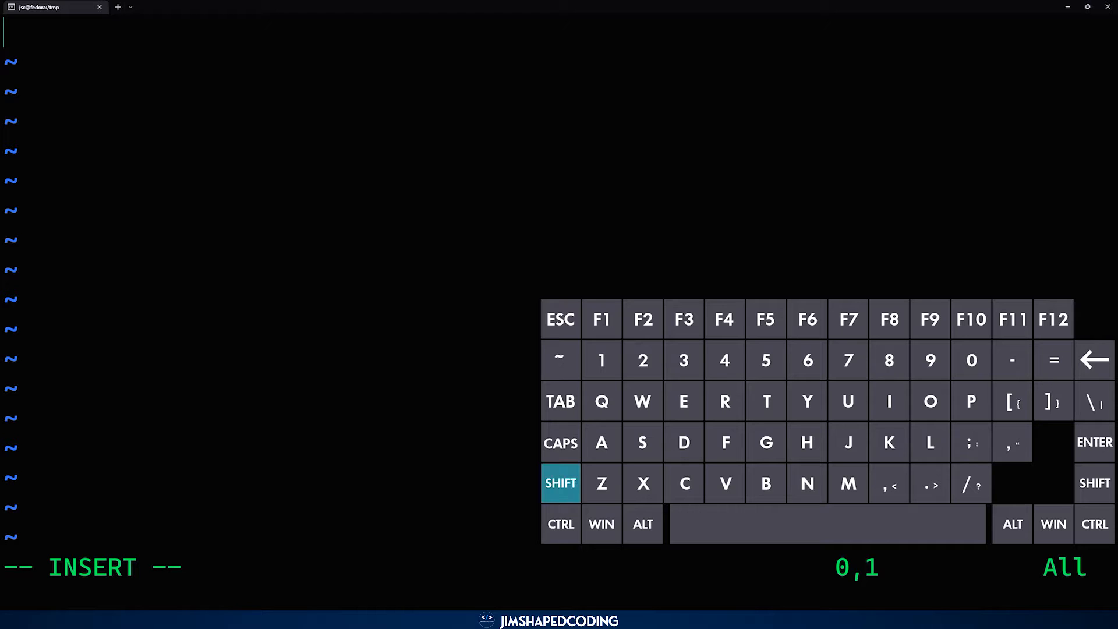
{"action": "type", "text": "This"}
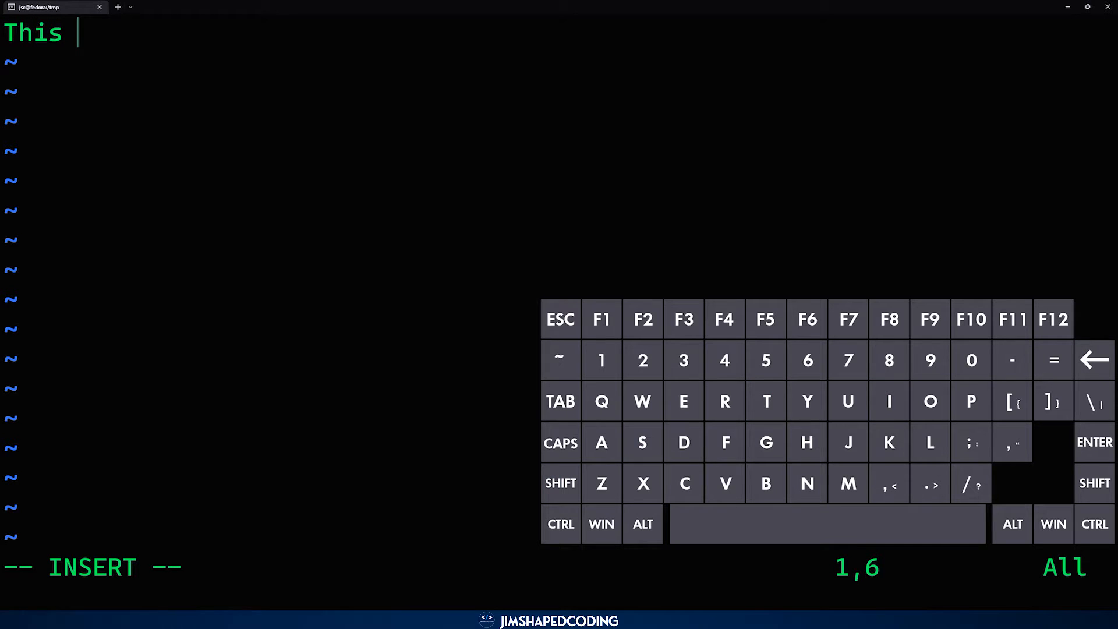
{"action": "type", "text": "is a new file t"}
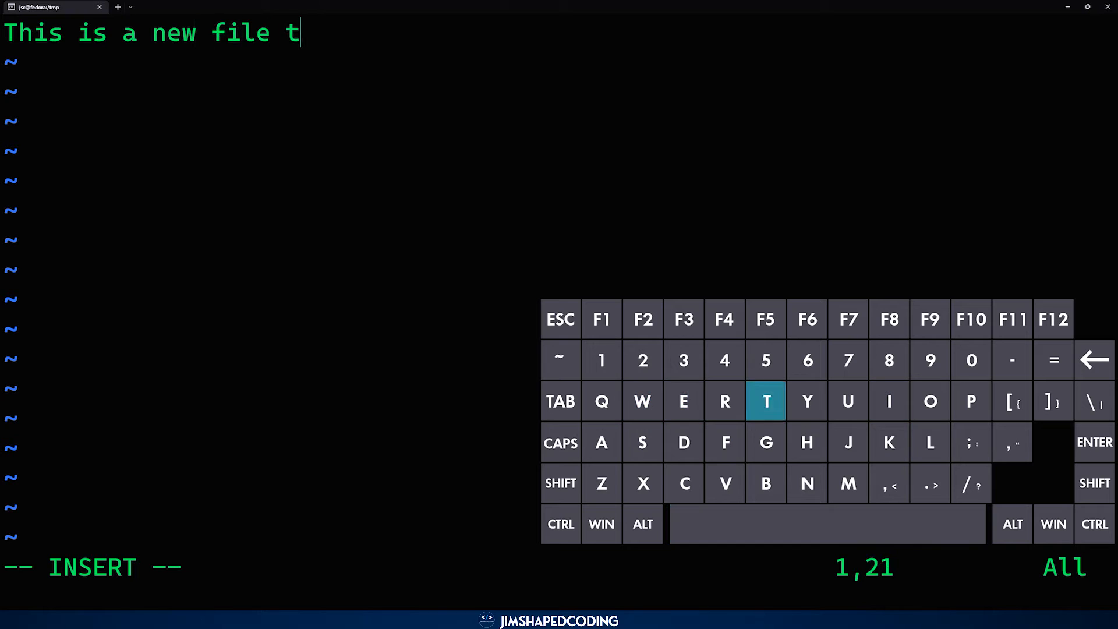
{"action": "type", "text": "hat I am editing"}
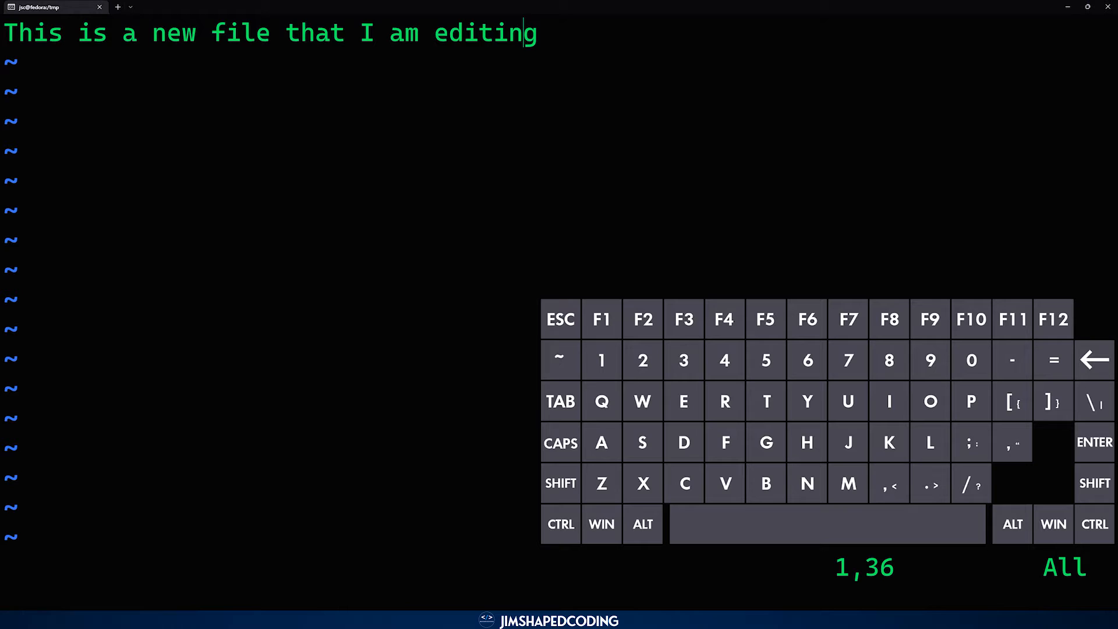
{"action": "key", "text": "9"}
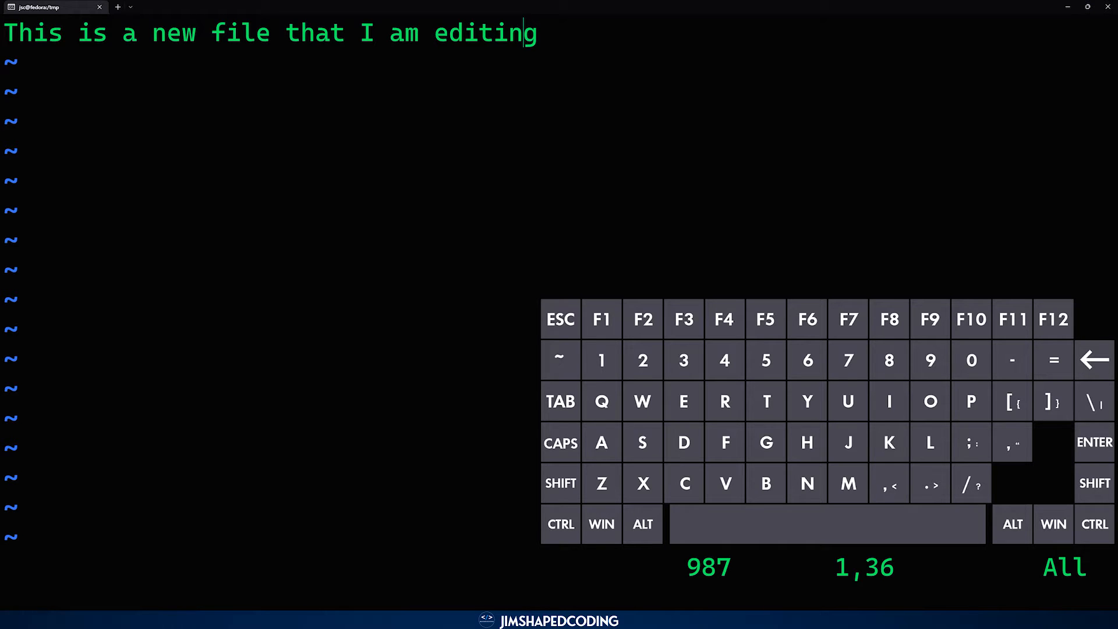
{"action": "mouse_move", "coordinate": [719, 570]}
{"action": "type", "text": ":"}
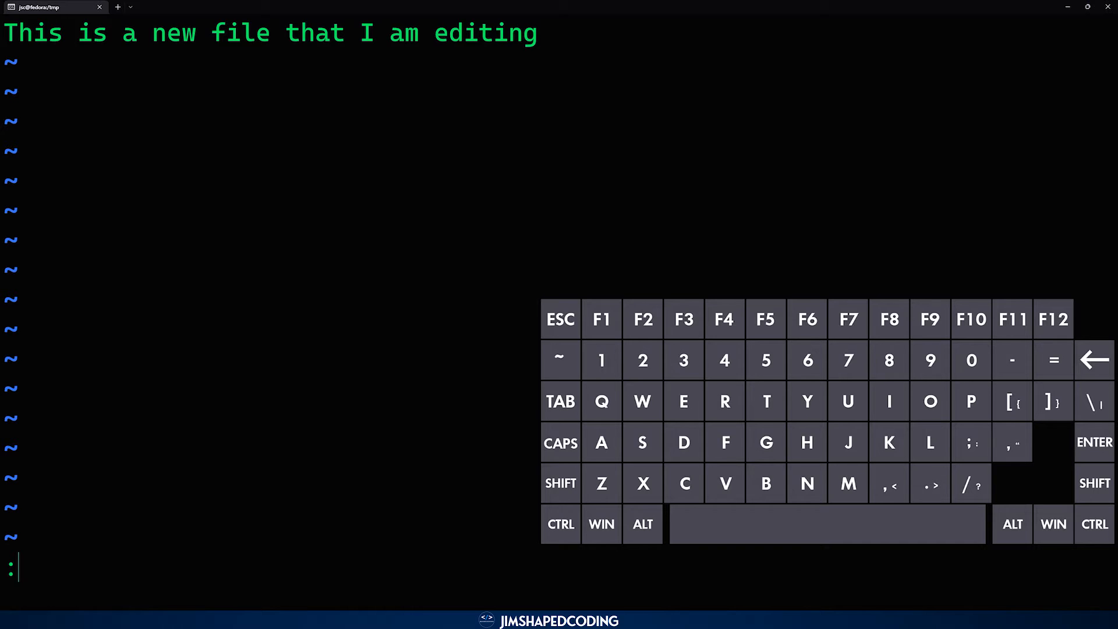
- Save and quit new-file, then display its contents with cat new-file
{"action": "type", "text": "w"}
{"action": "type", "text": "cat"}
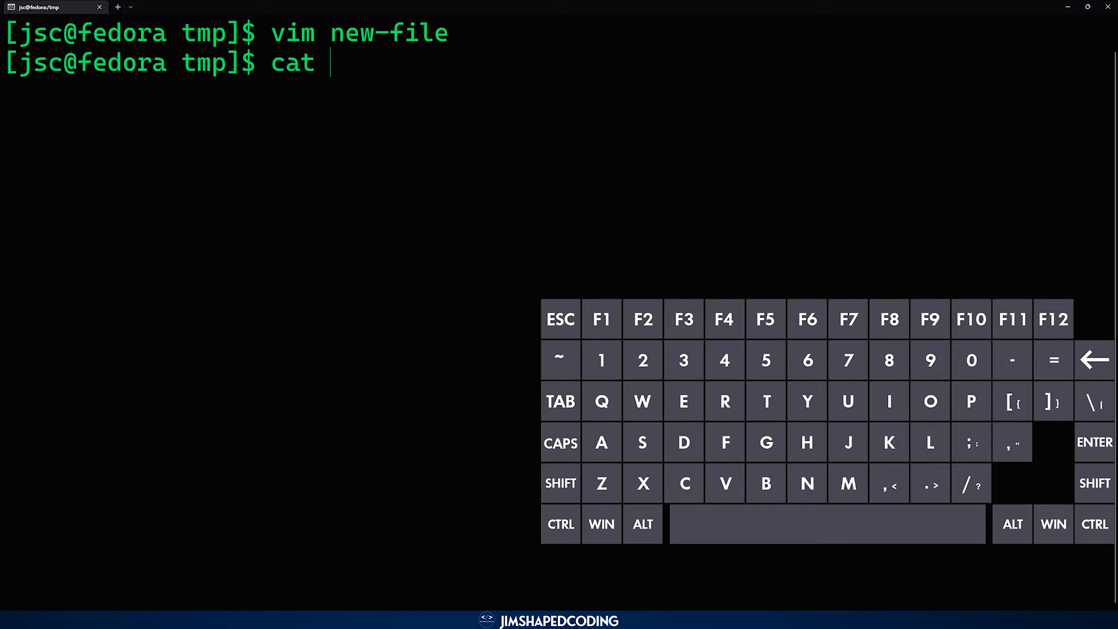
{"action": "type", "text": "new-file"}
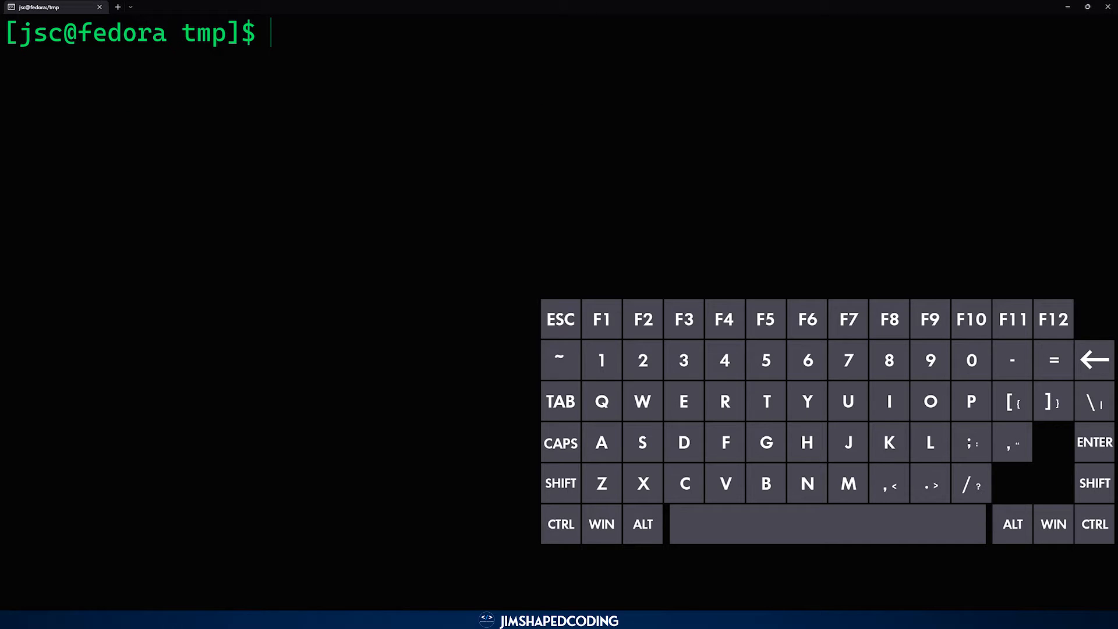
- Reopen new-file in Vim, add 'This is a line', and quit with :q! discarding it
{"action": "type", "text": "vim"}
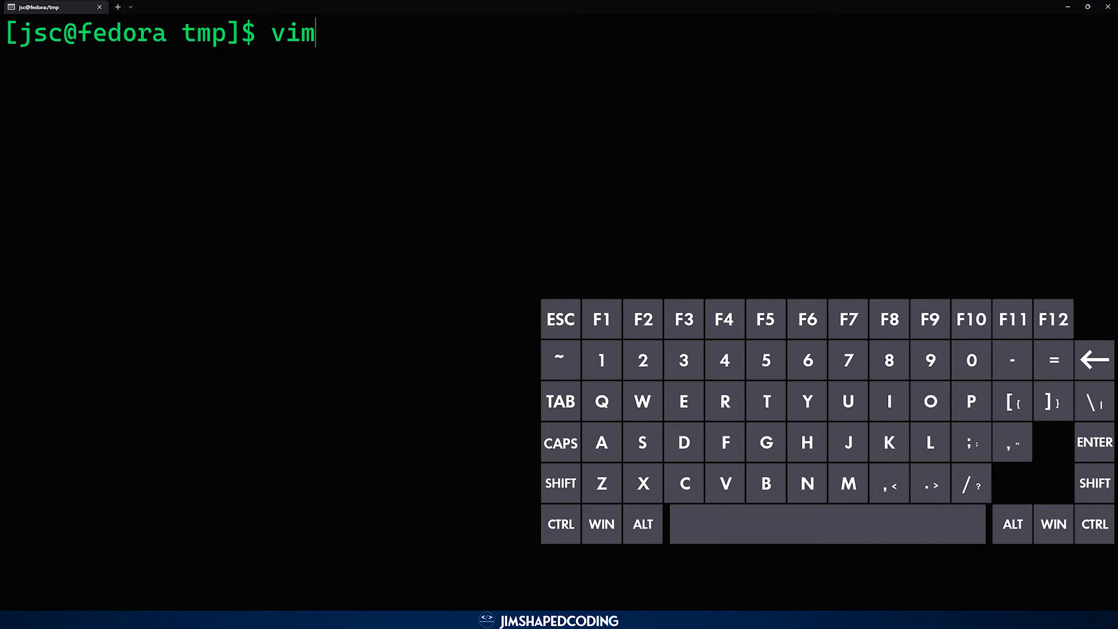
{"action": "type", "text": "new-fi"}
{"action": "type", "text": "This is a line"}
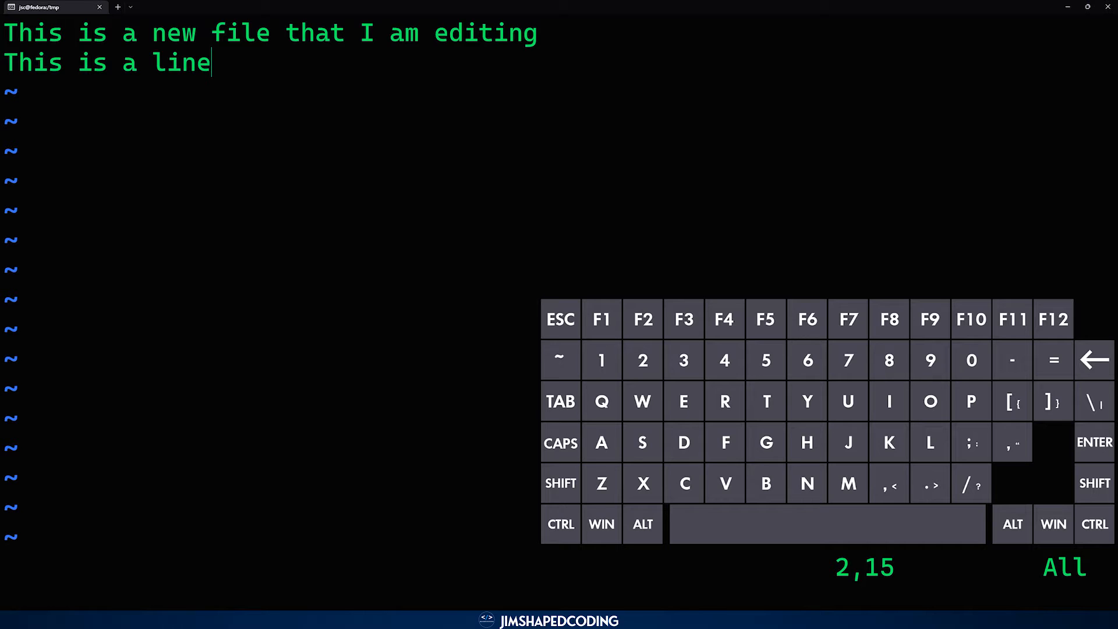
{"action": "key", "text": "shift"}
{"action": "type", "text": ":q"}
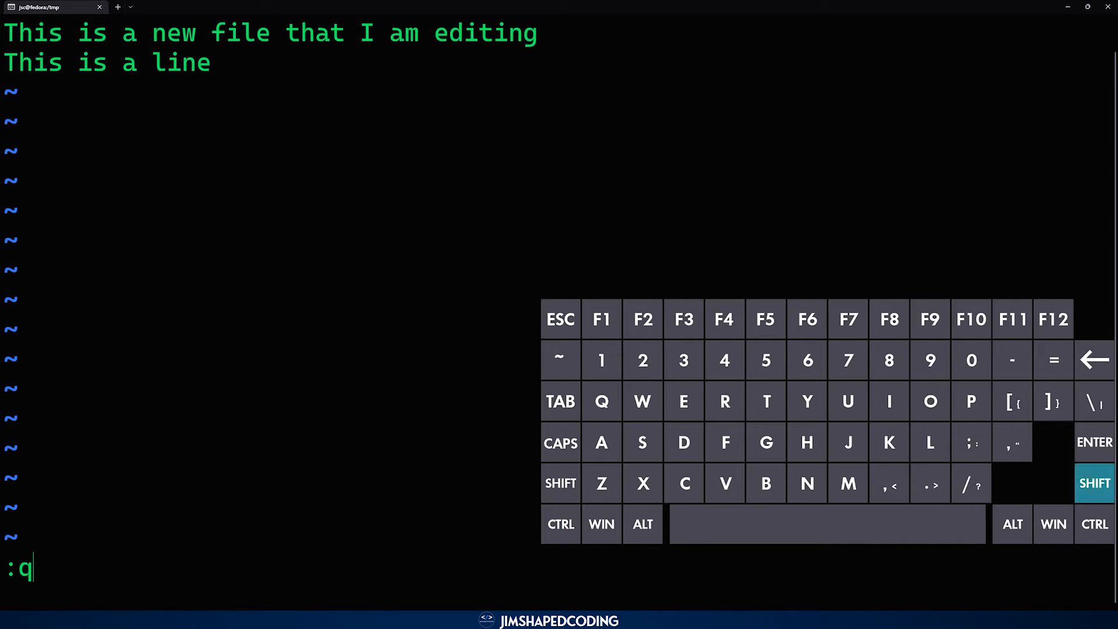
{"action": "type", "text": "!"}
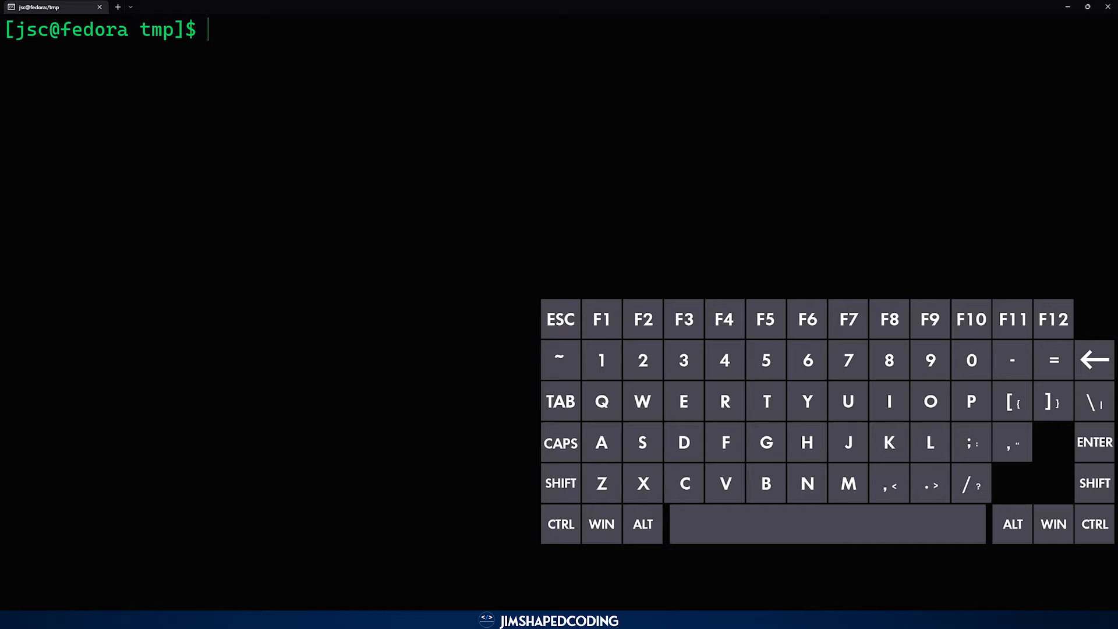
- Create run.py in Vim containing print("This is highlighted") with syntax colouring
{"action": "type", "text": "vim run.py"}
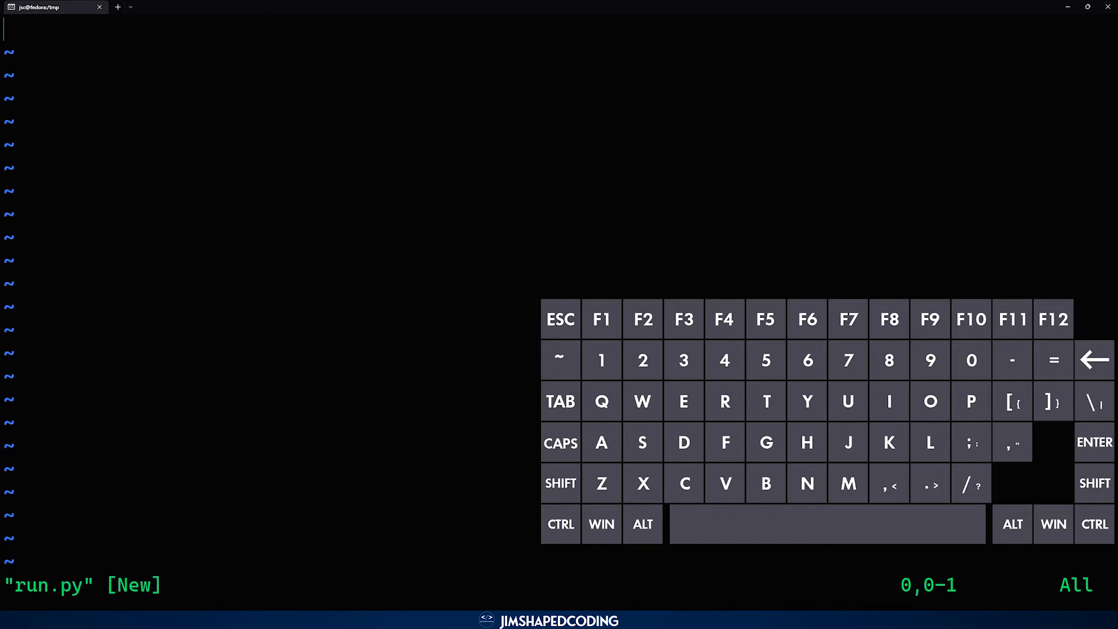
{"action": "key", "text": "i"}
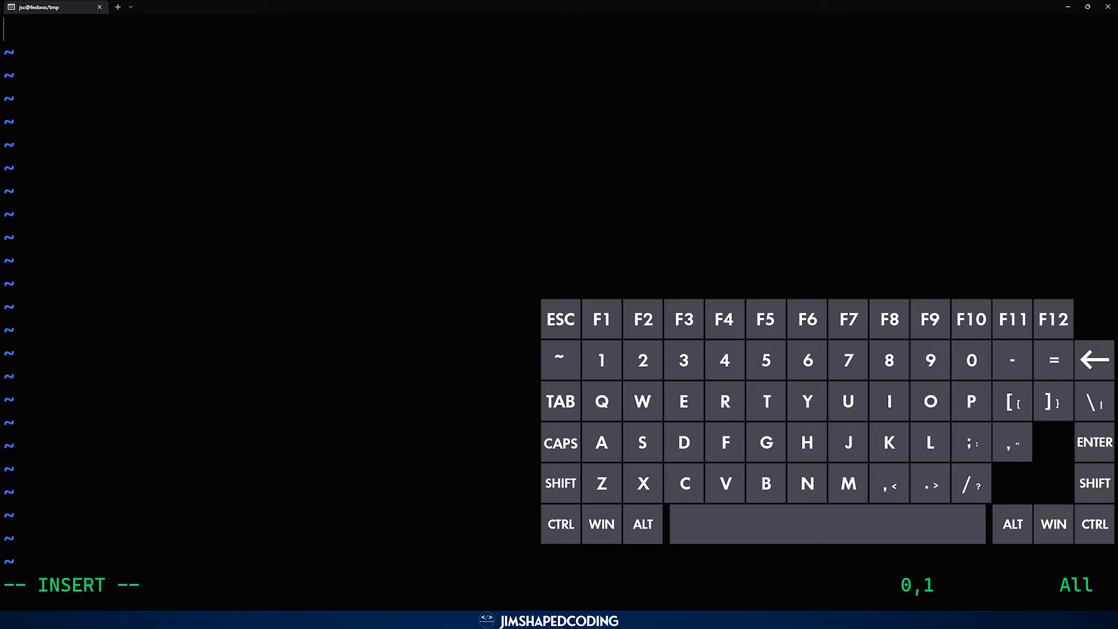
{"action": "type", "text": "print(\"THis is"}
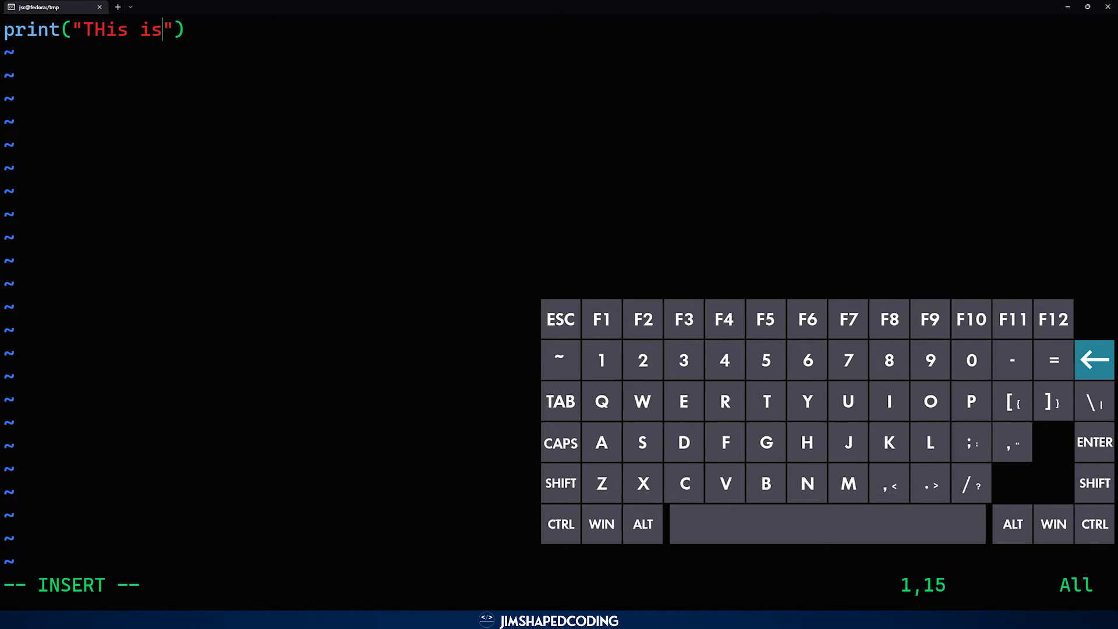
{"action": "type", "text": "hig"}
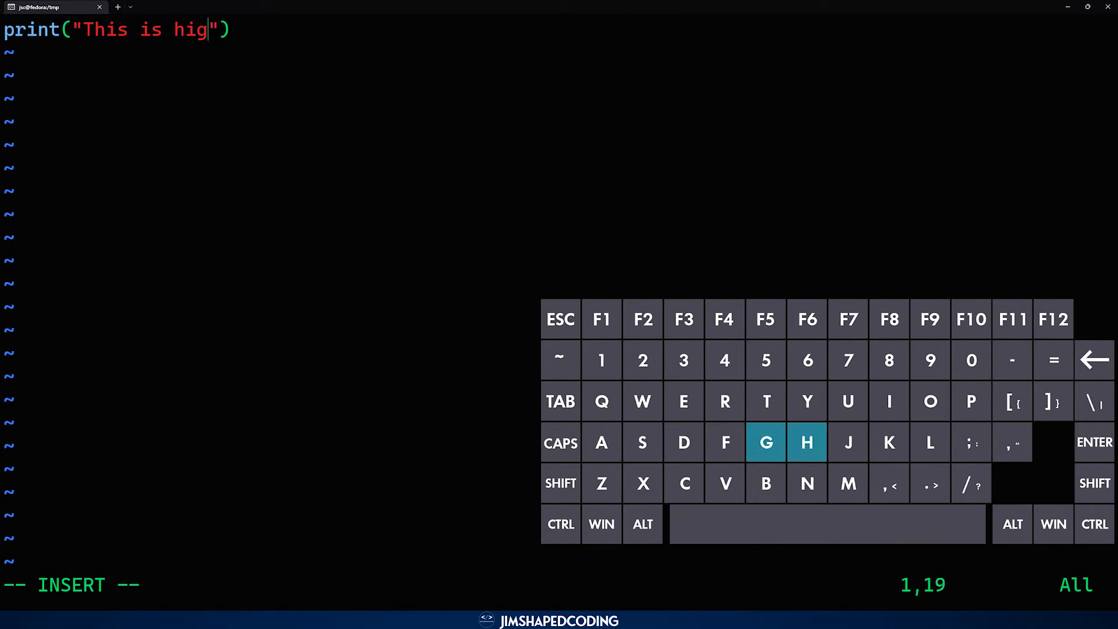
{"action": "type", "text": "hlighted!"}
{"action": "left_click", "coordinate": [270, 586]}
{"action": "type", "text": ":sy"}
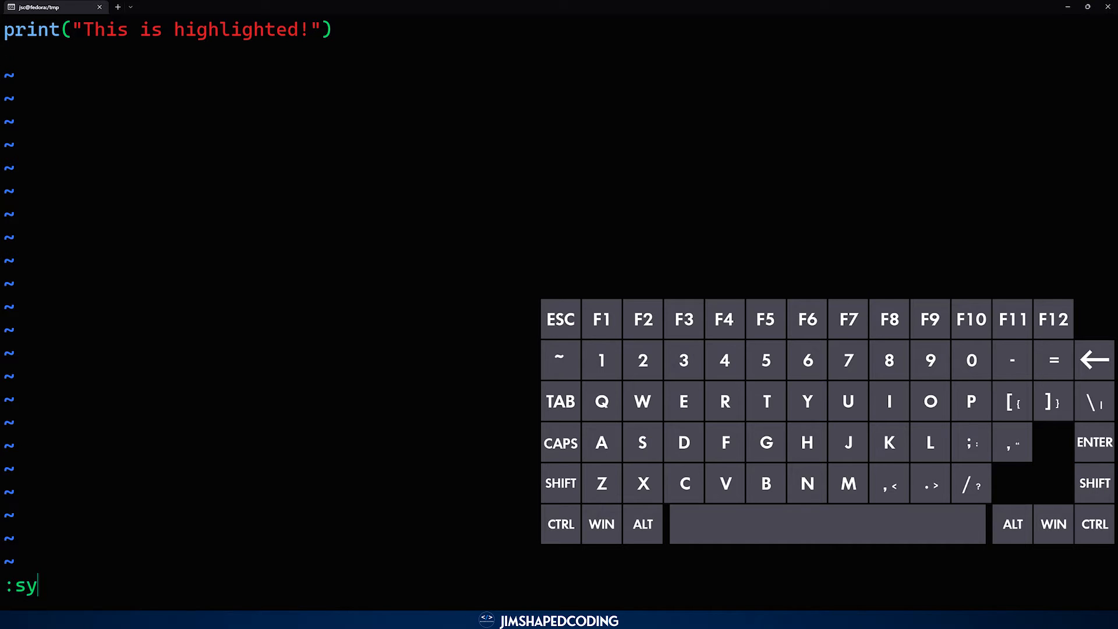
- Switch syntax highlighting off with :syntax off, then back on with :syntax on
{"action": "type", "text": "ntax off"}
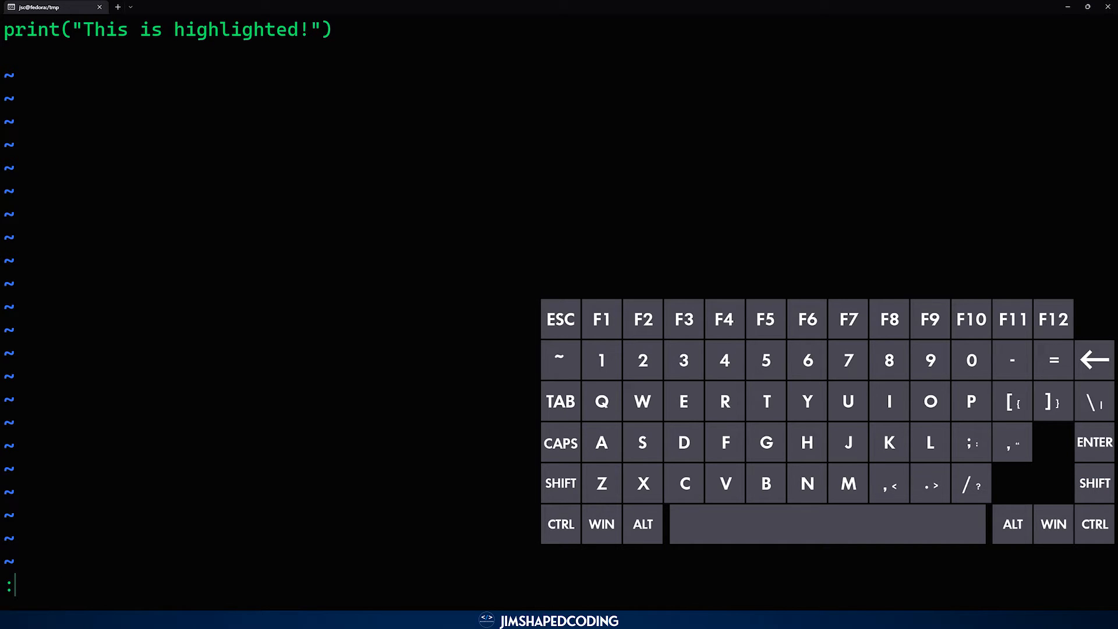
{"action": "type", "text": "syntax"}
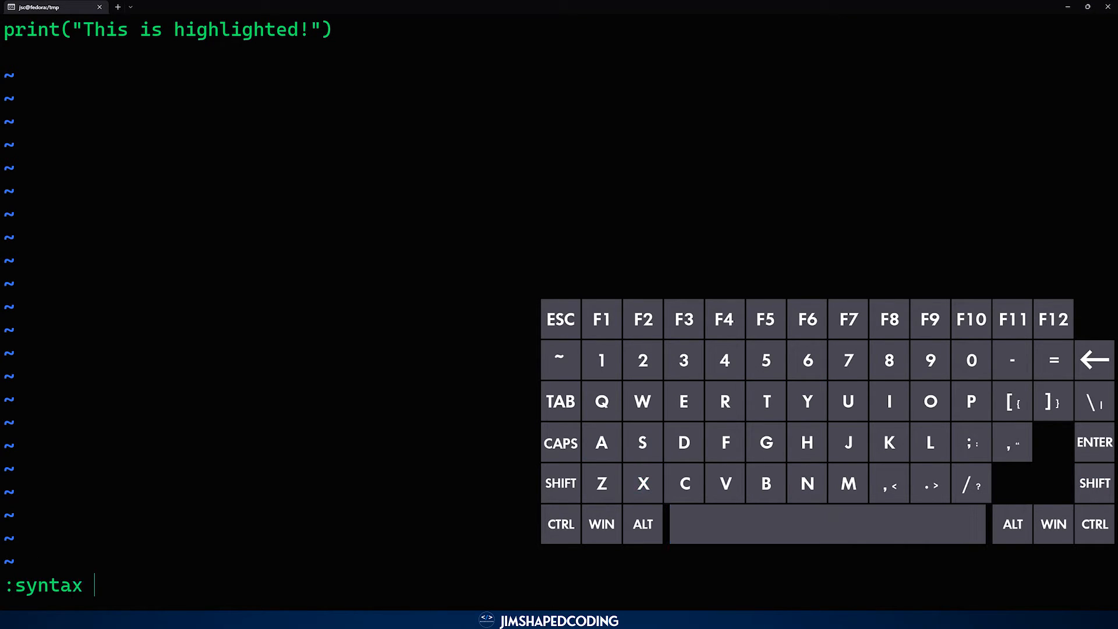
{"action": "type", "text": "on"}
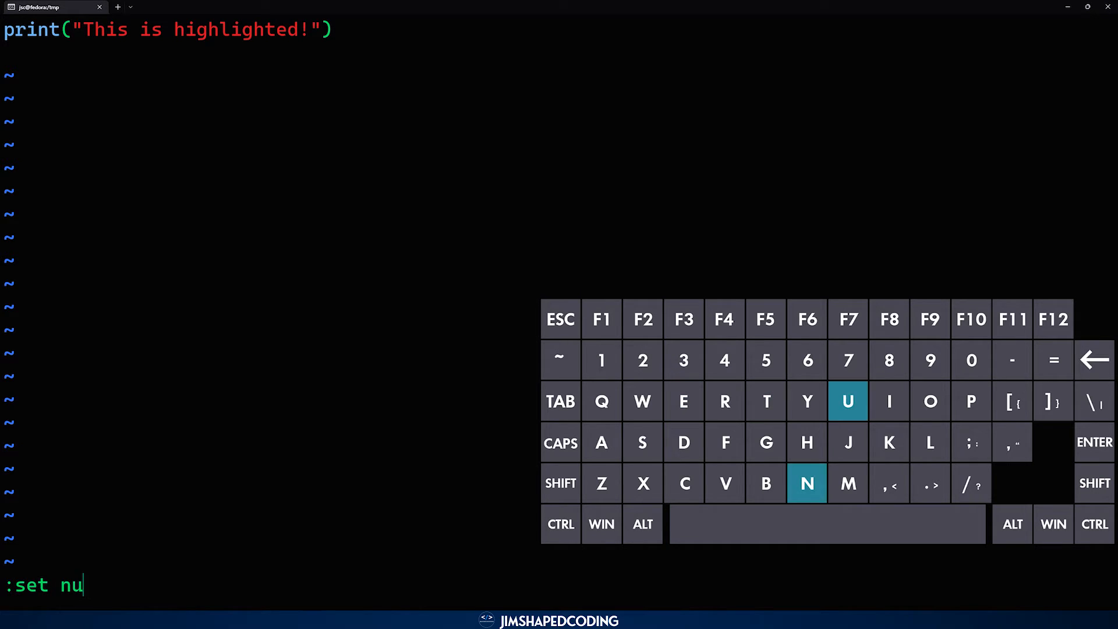
- Enable line numbering with :set number and quit back to the shell
{"action": "type", "text": "mber"}
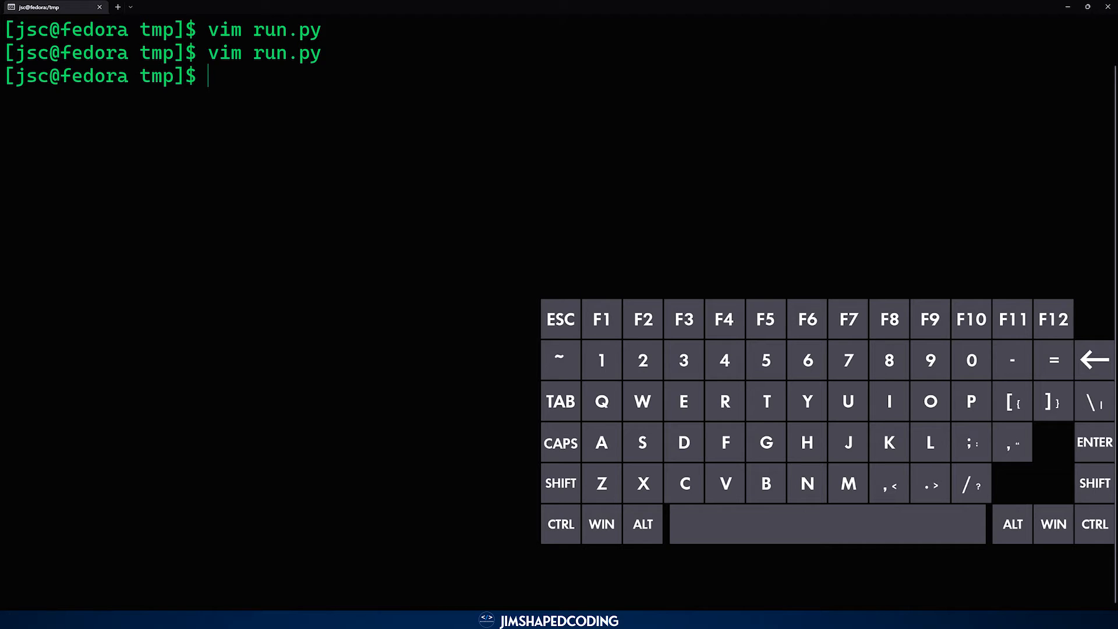
- Launch Vim on ~/.vimrc, an empty buffer ready for settings
{"action": "type", "text": "vim"}
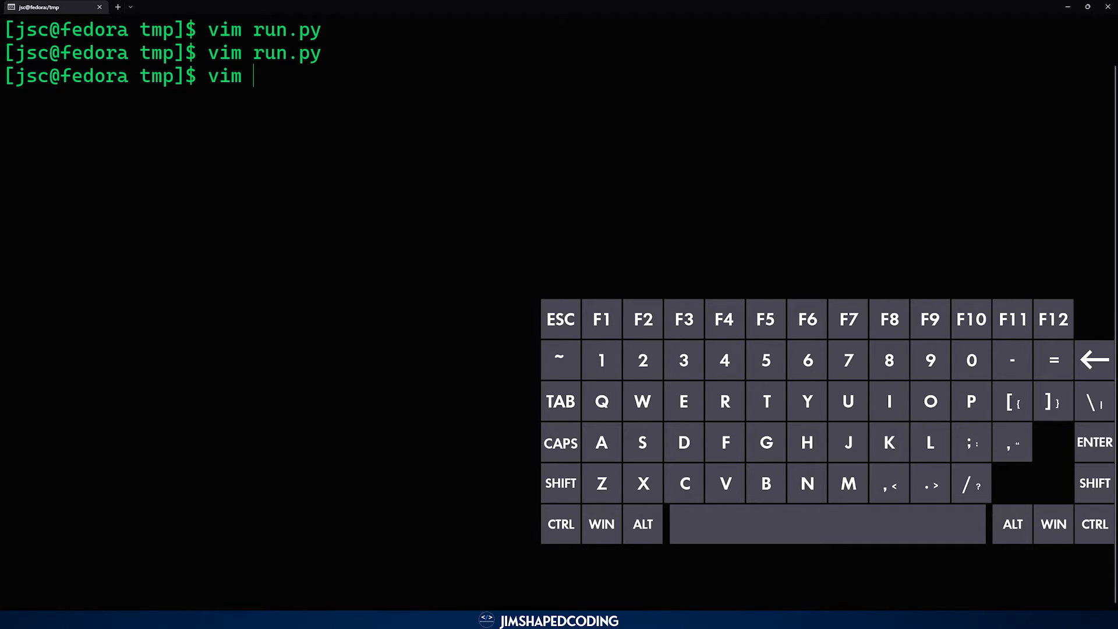
{"action": "type", "text": "~/"}
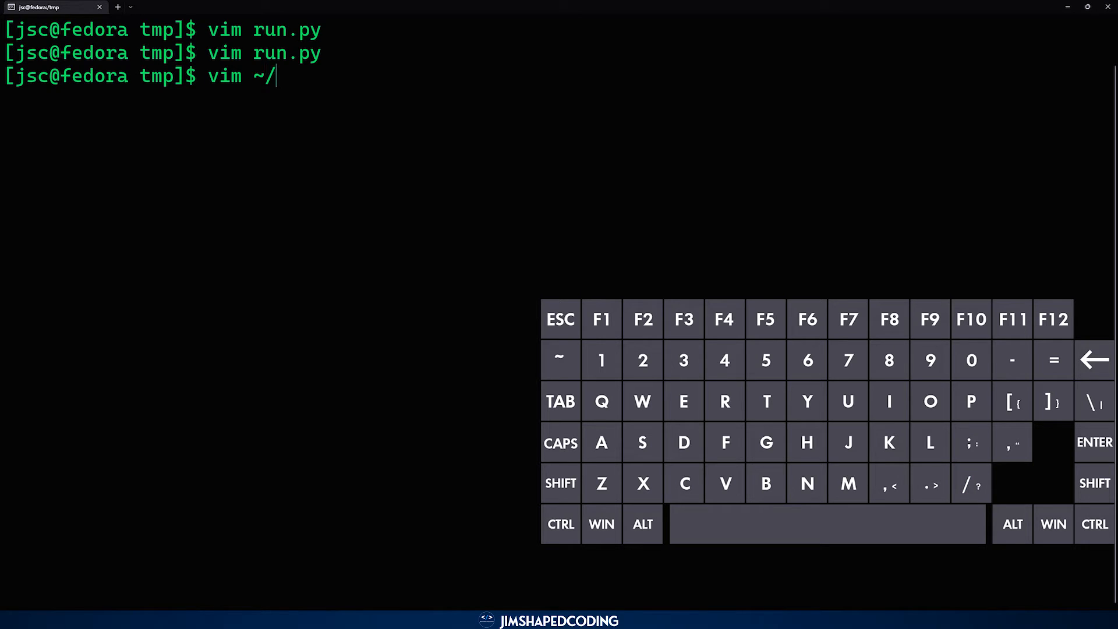
{"action": "type", "text": ".v"}
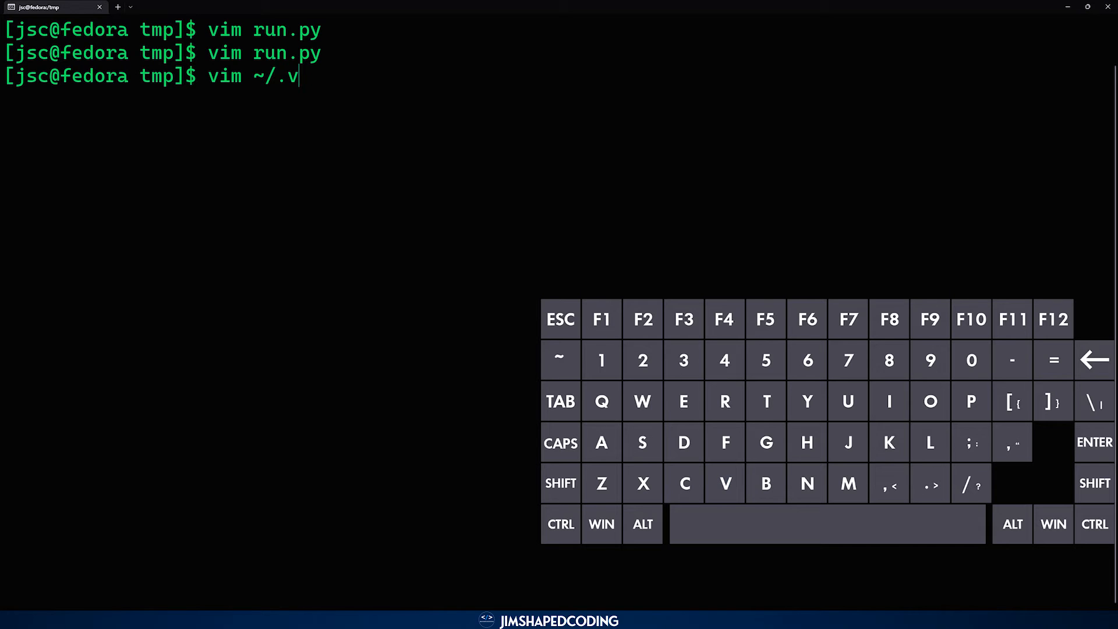
{"action": "type", "text": "imrc"}
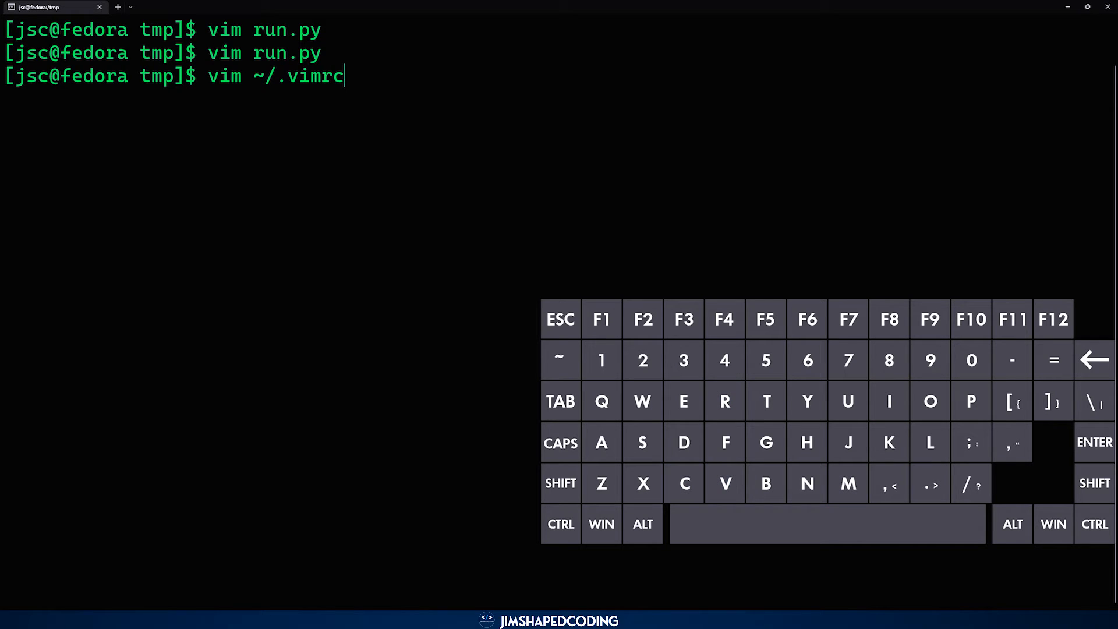
{"action": "double_click", "coordinate": [314, 77]}
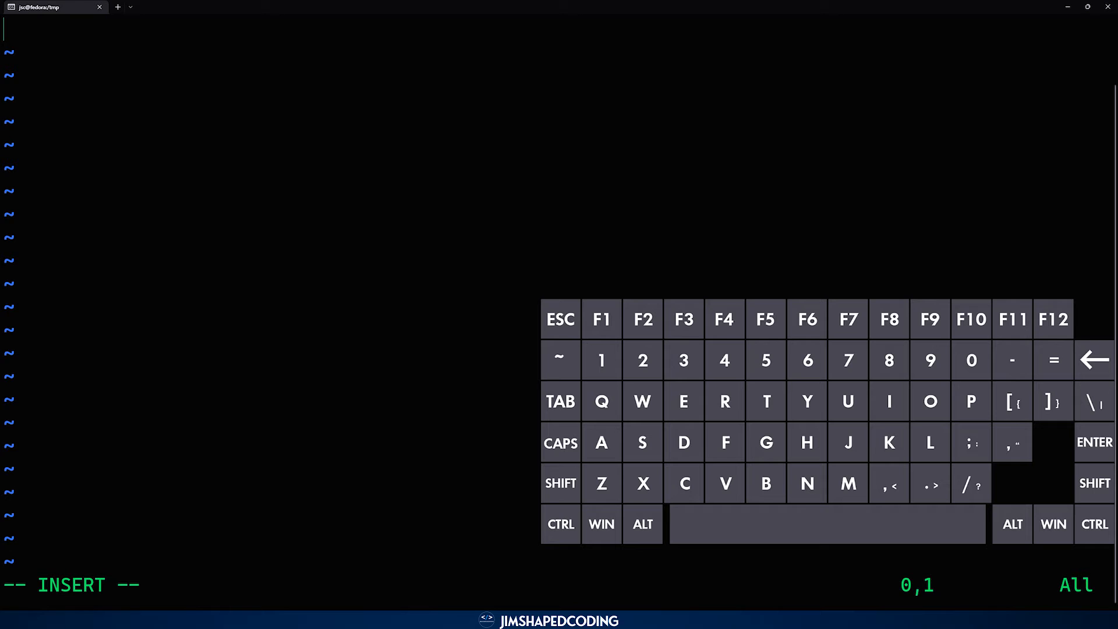
- Add the line 'set number' to ~/.vimrc and save-quit with :wq
{"action": "type", "text": "s"}
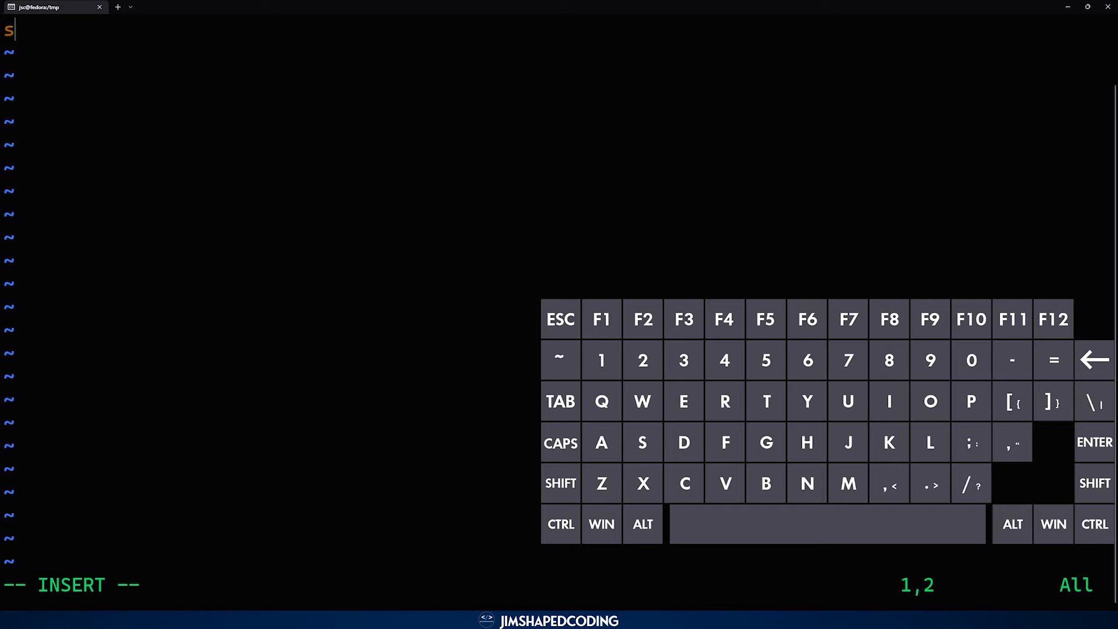
{"action": "type", "text": "et number"}
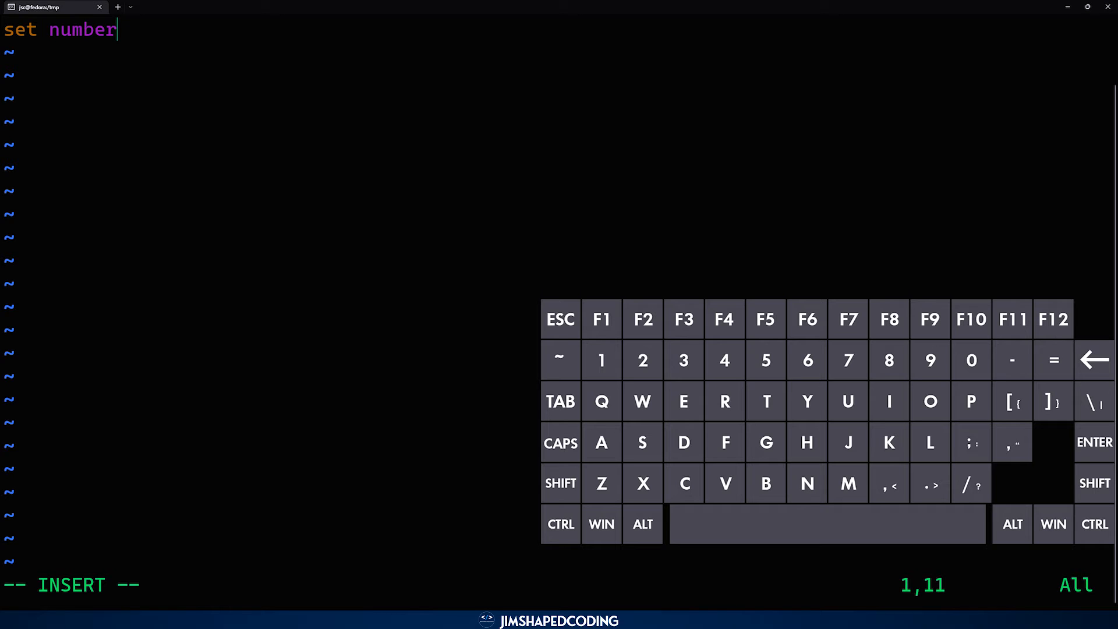
{"action": "key", "text": "Escape"}
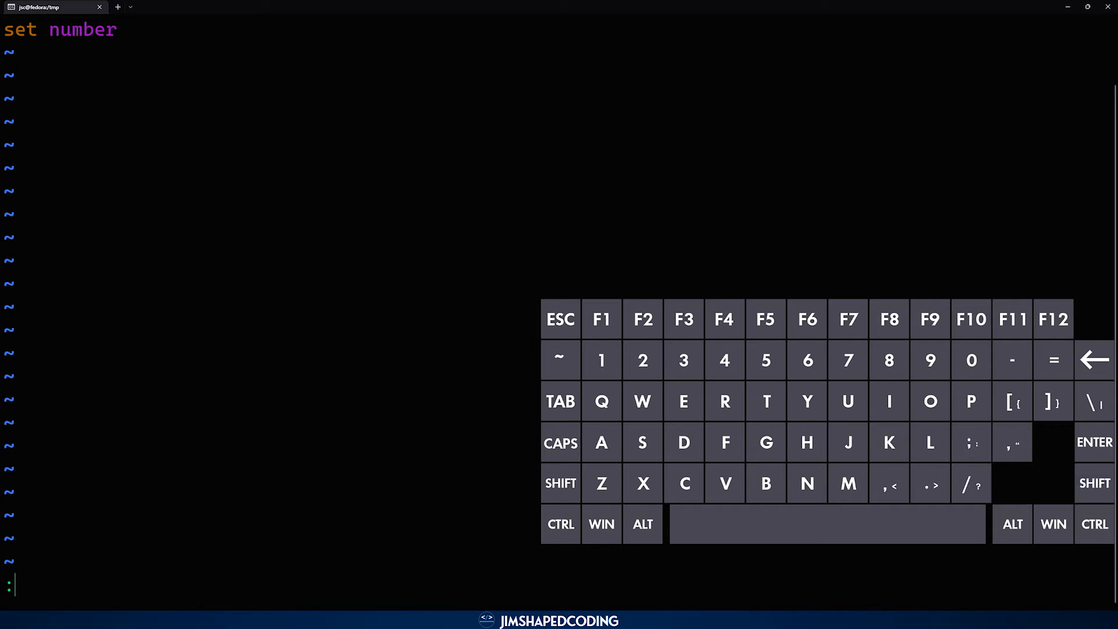
{"action": "type", "text": "wq"}
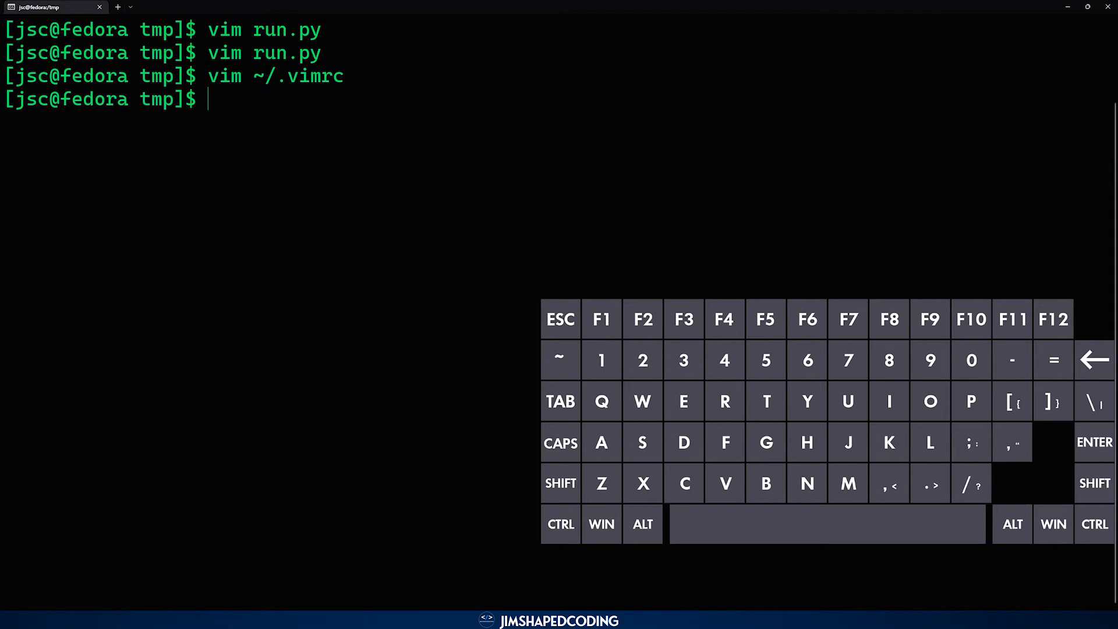
- Run source ~/.vimrc at the shell prompt and clear the terminal
{"action": "type", "text": "so"}
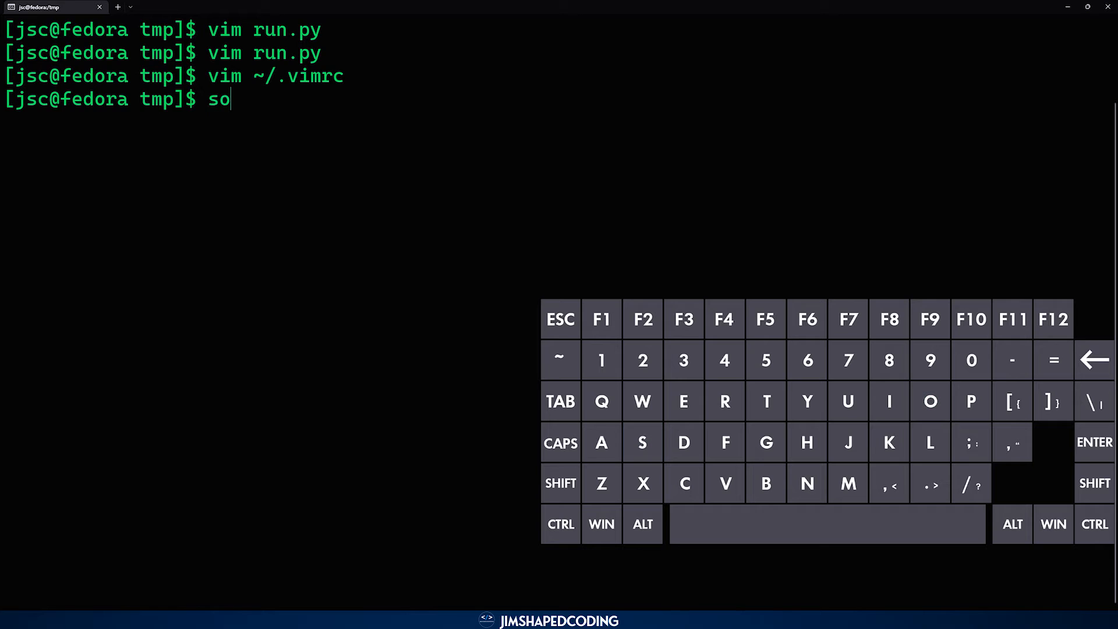
{"action": "type", "text": "urce"}
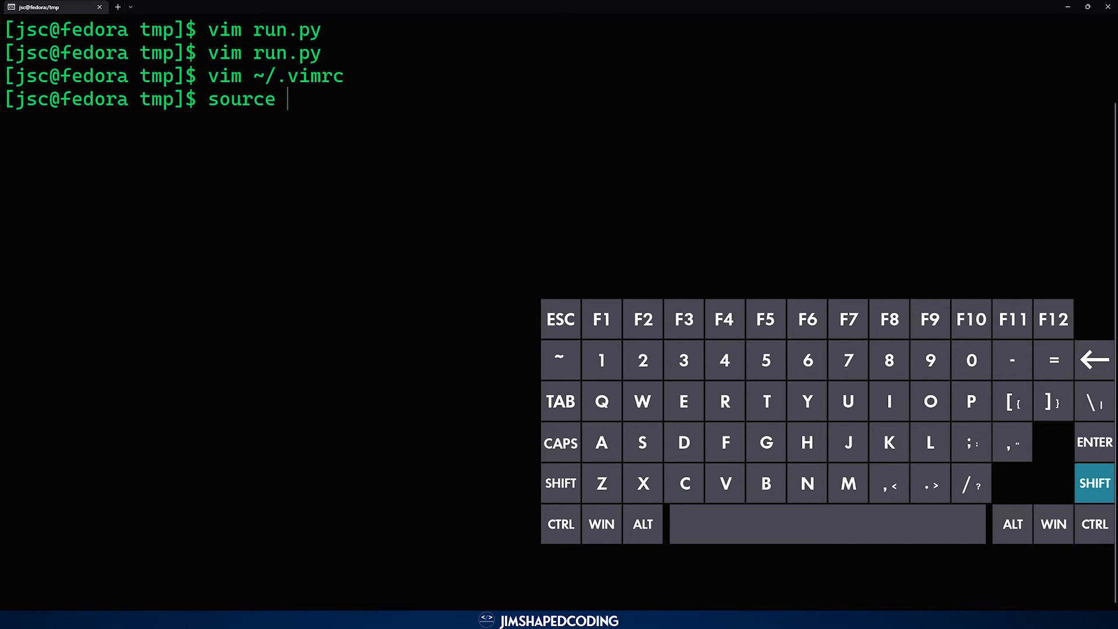
{"action": "type", "text": "~"}
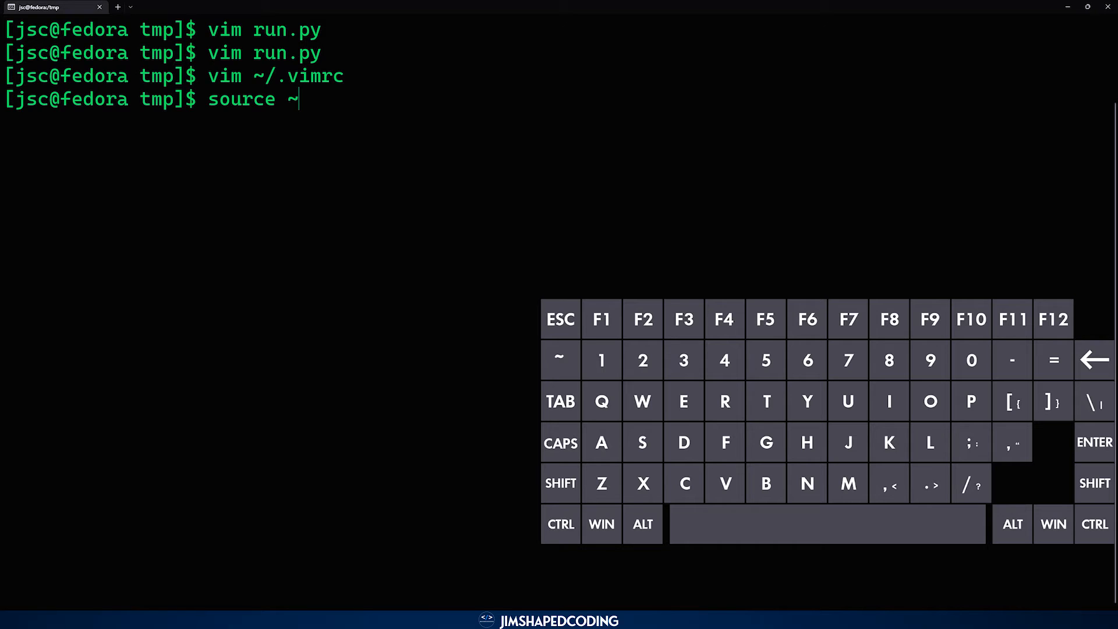
{"action": "type", "text": "/."}
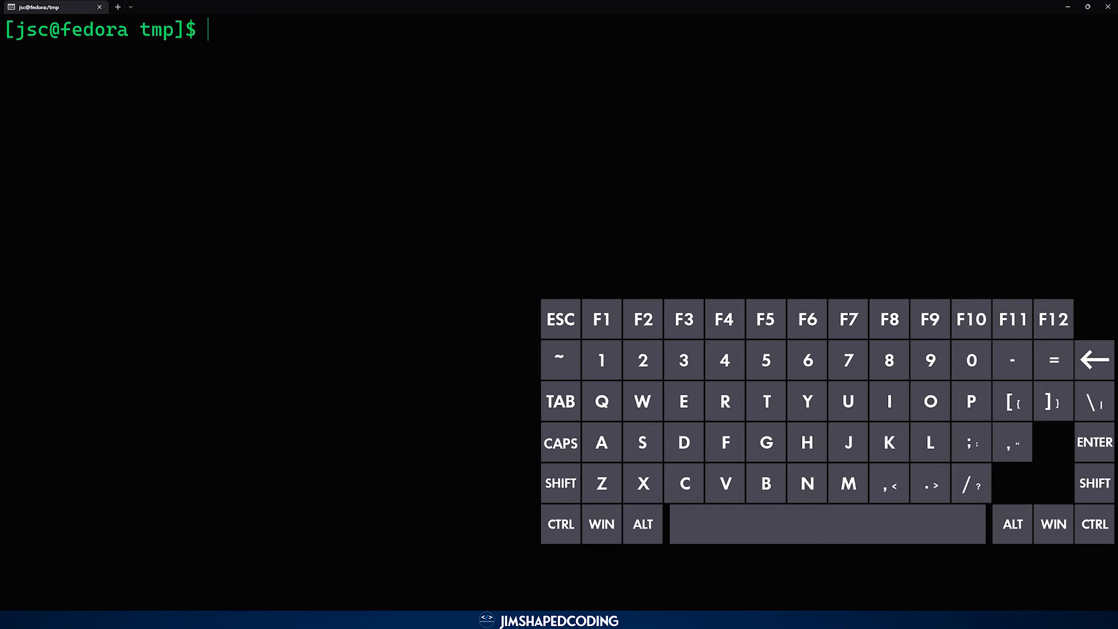
- Launch vim ~/.bashrc from the prompt, correcting a stray character first
{"action": "type", "text": "!"}
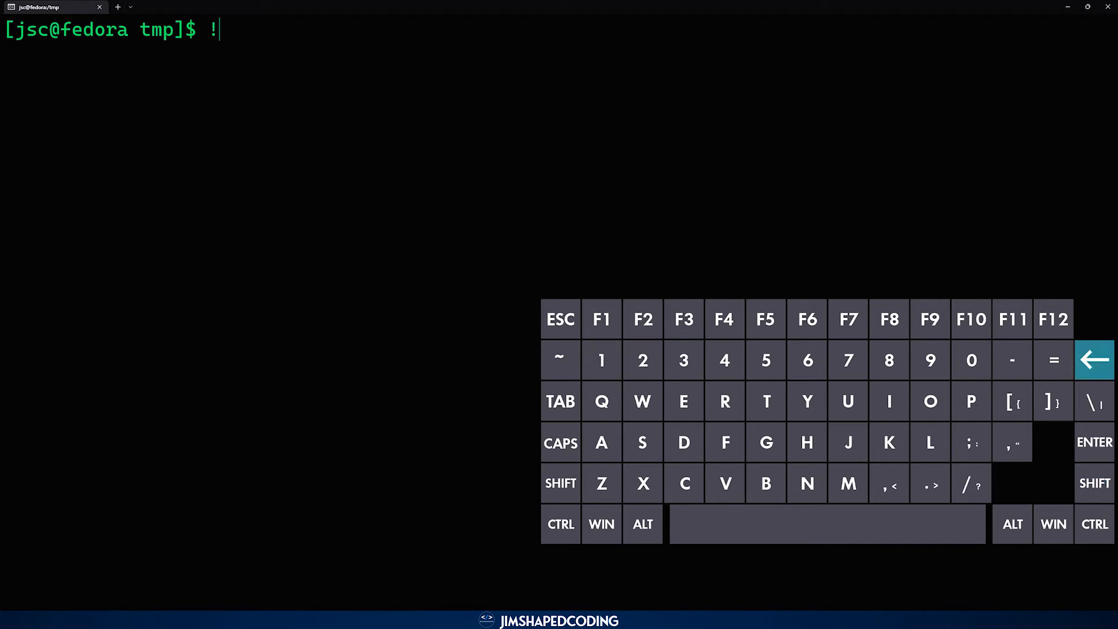
{"action": "key", "text": "Backspace"}
{"action": "type", "text": "vim ~"}
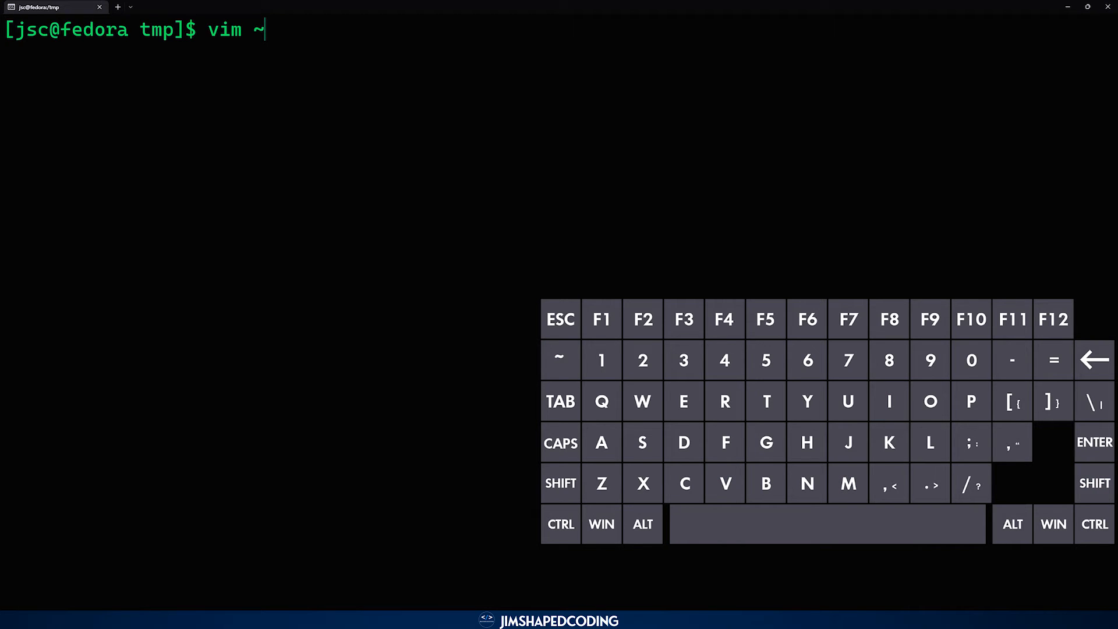
{"action": "type", "text": "/"}
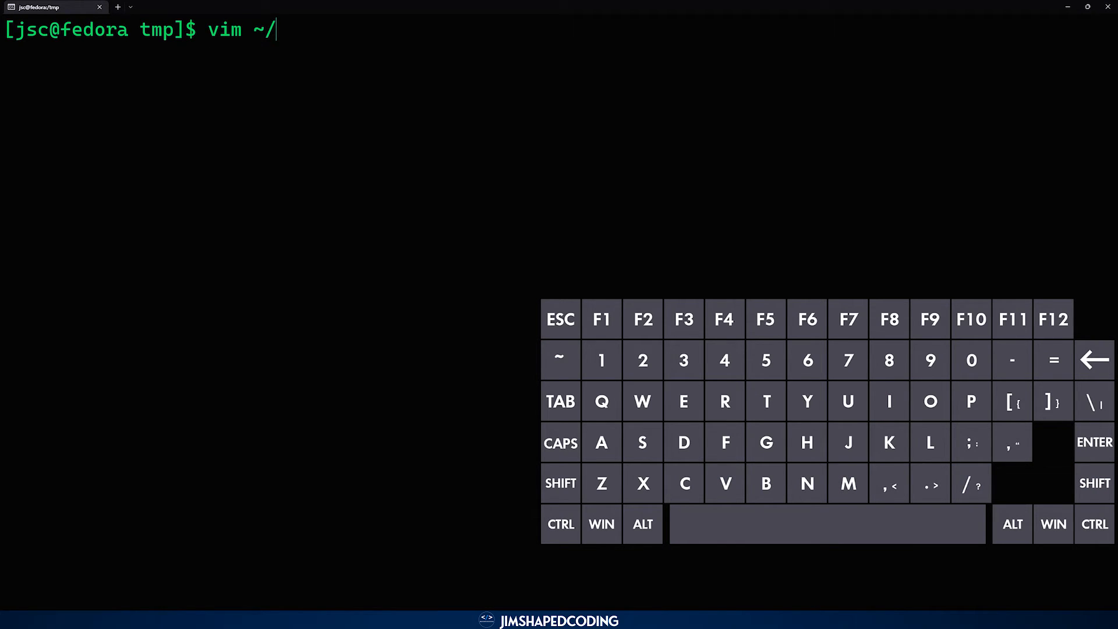
{"action": "type", "text": ".bashrc"}
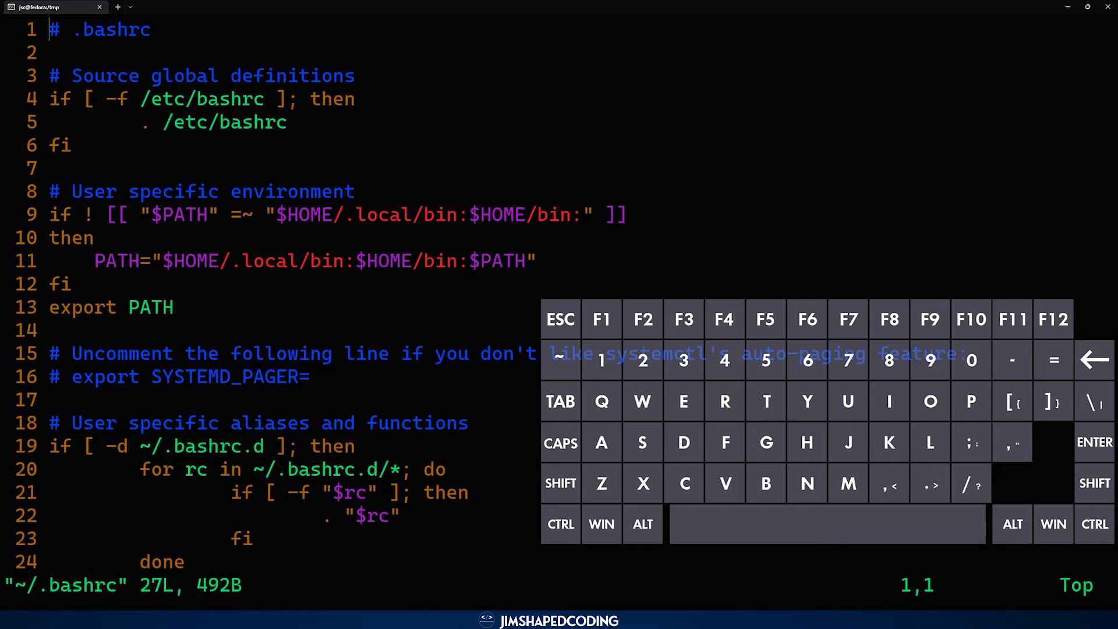
- Move around the first lines of ~/.bashrc, jump to its last line, then quit Vim unchanged
{"action": "key", "text": "Down"}
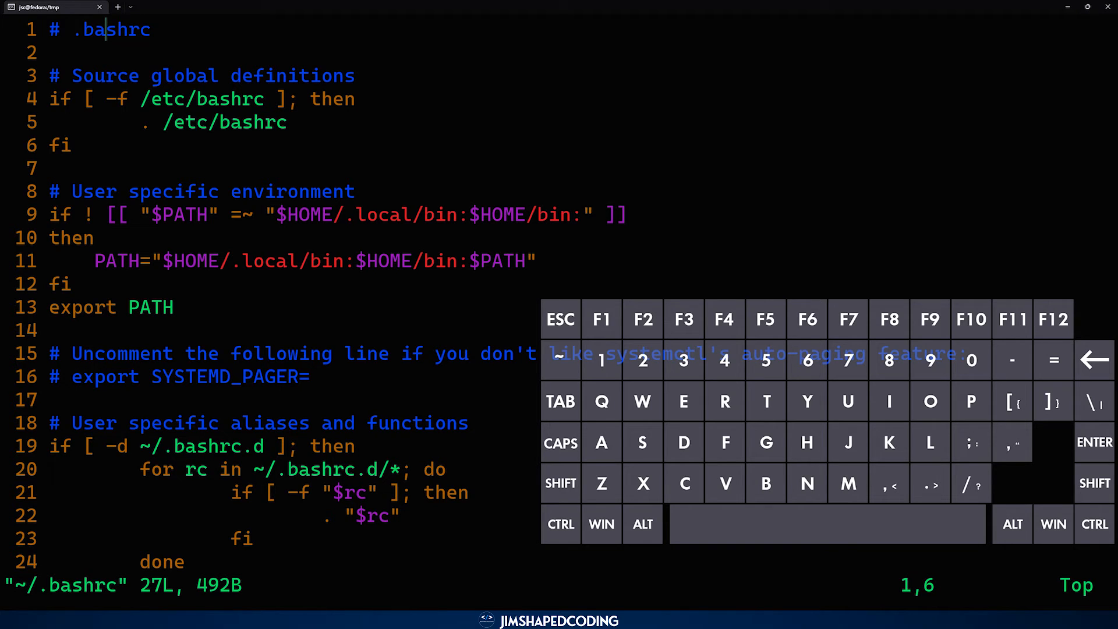
{"action": "key", "text": "w"}
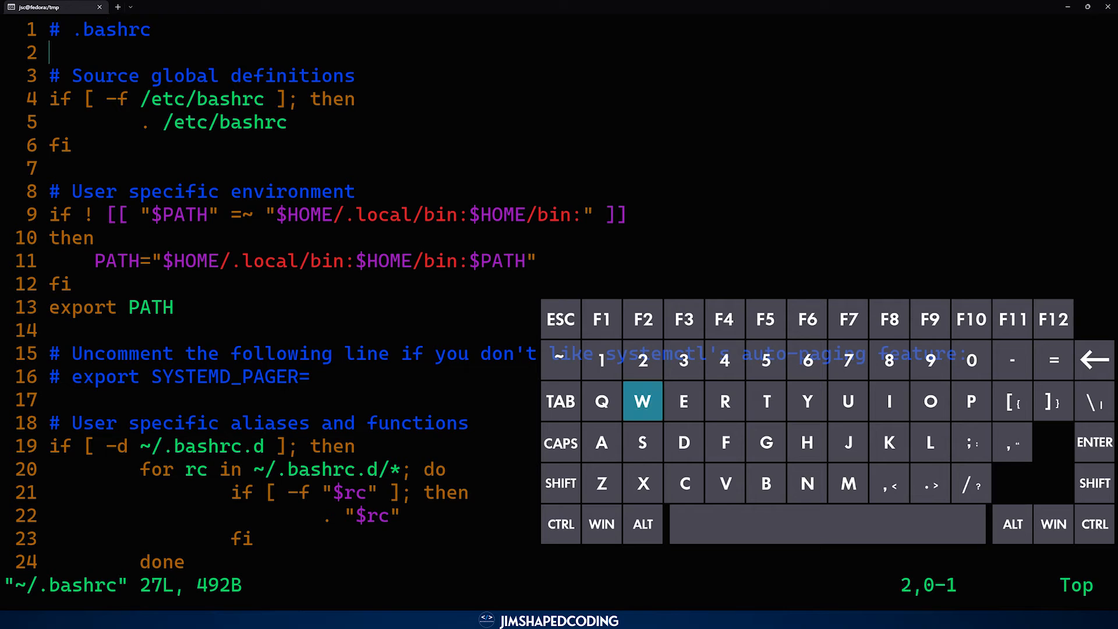
{"action": "key", "text": "w"}
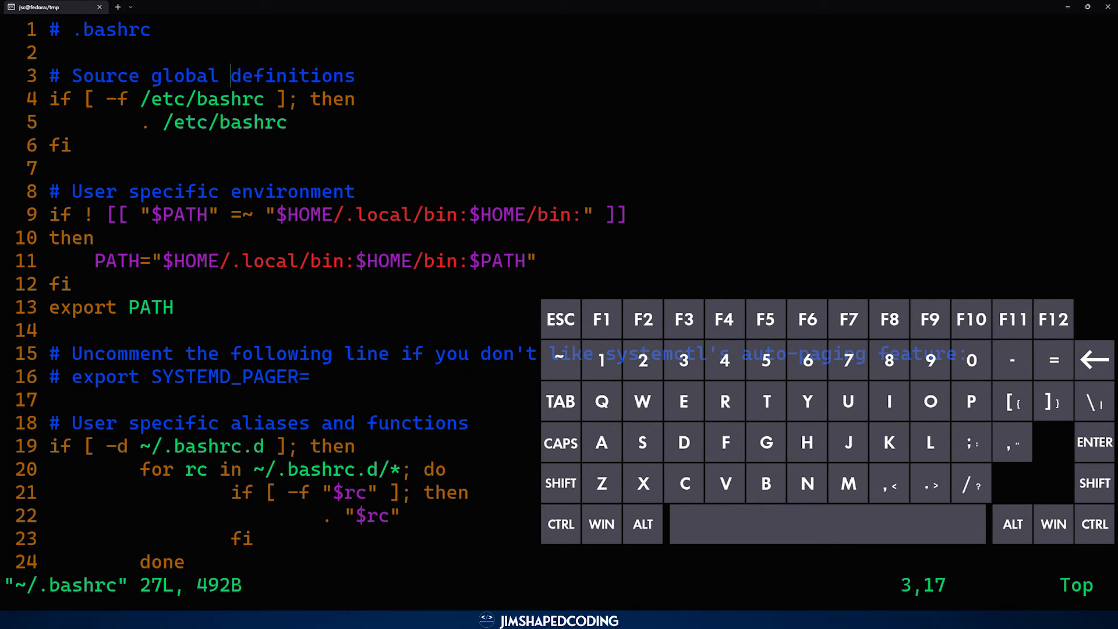
{"action": "key", "text": "b"}
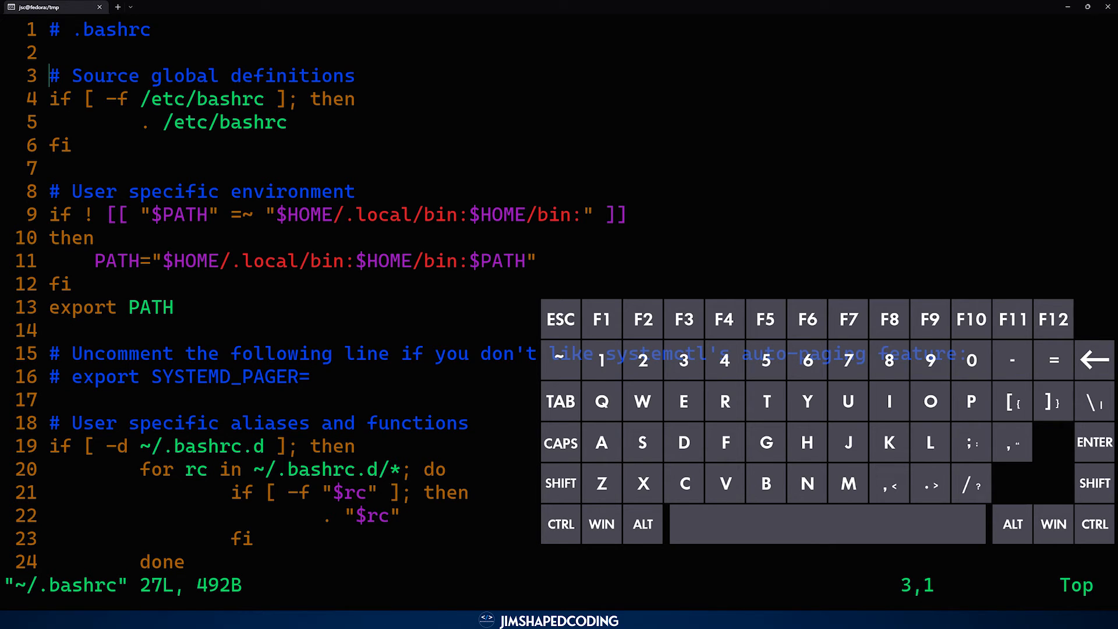
{"action": "key", "text": "gg"}
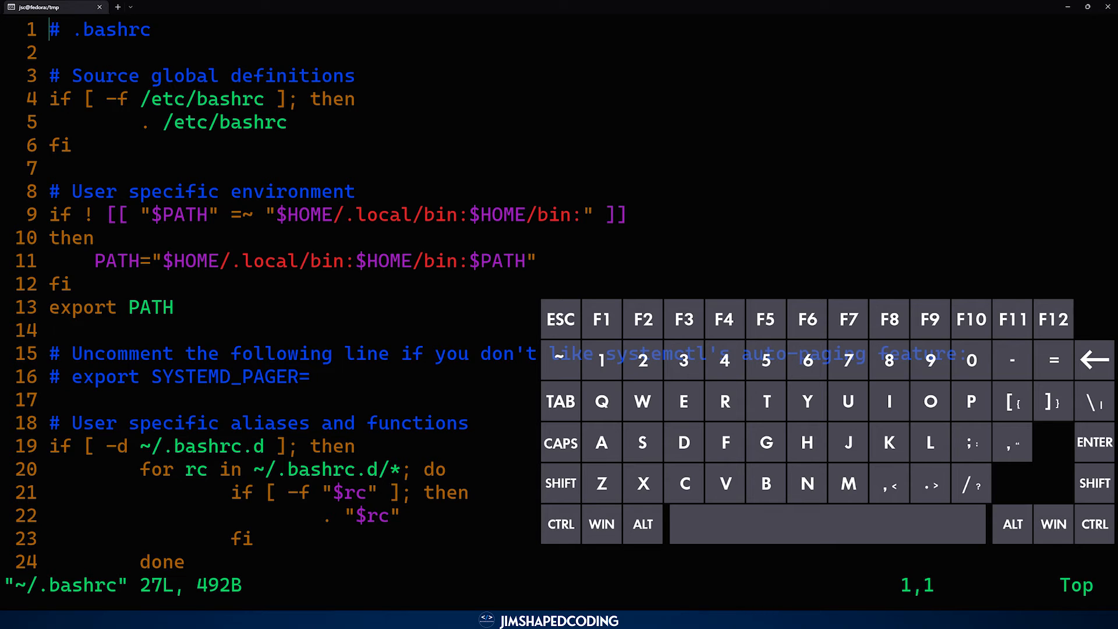
{"action": "key", "text": "shift"}
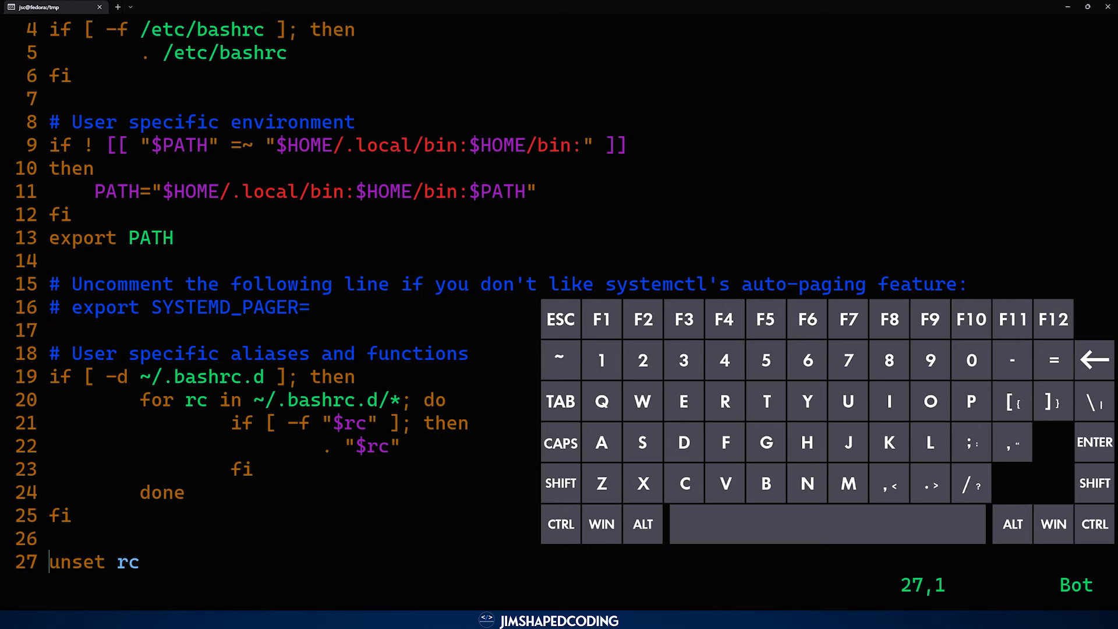
{"action": "type", "text": "9"}
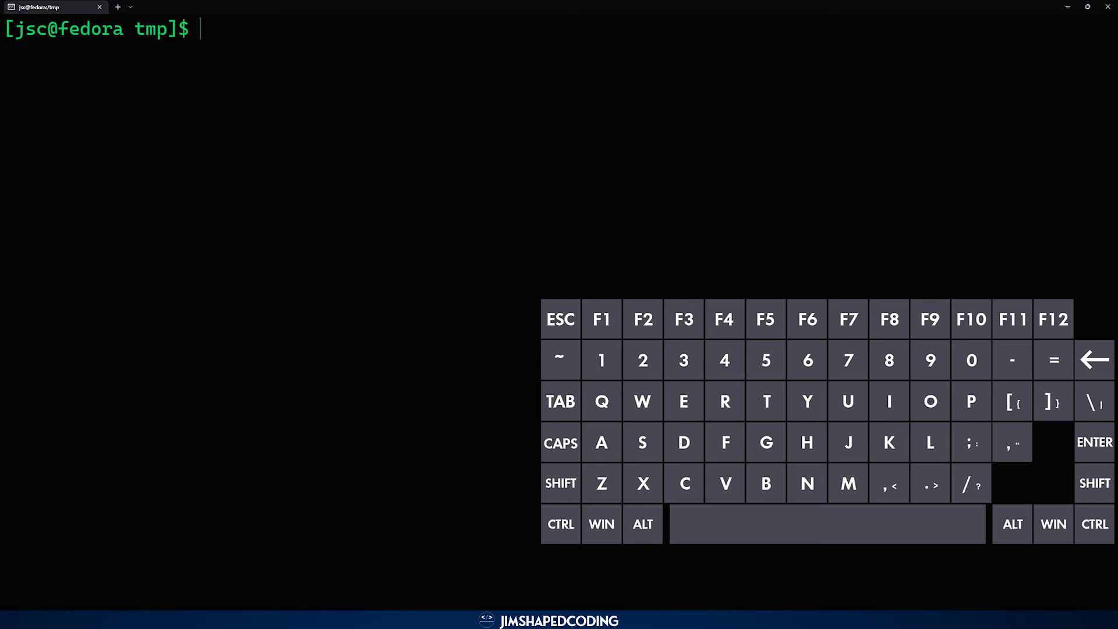
- Run echo $EDITOR (shows /usr/bin/nano) and which vim (shows /usr/bin/vim)
{"action": "type", "text": "echo $"}
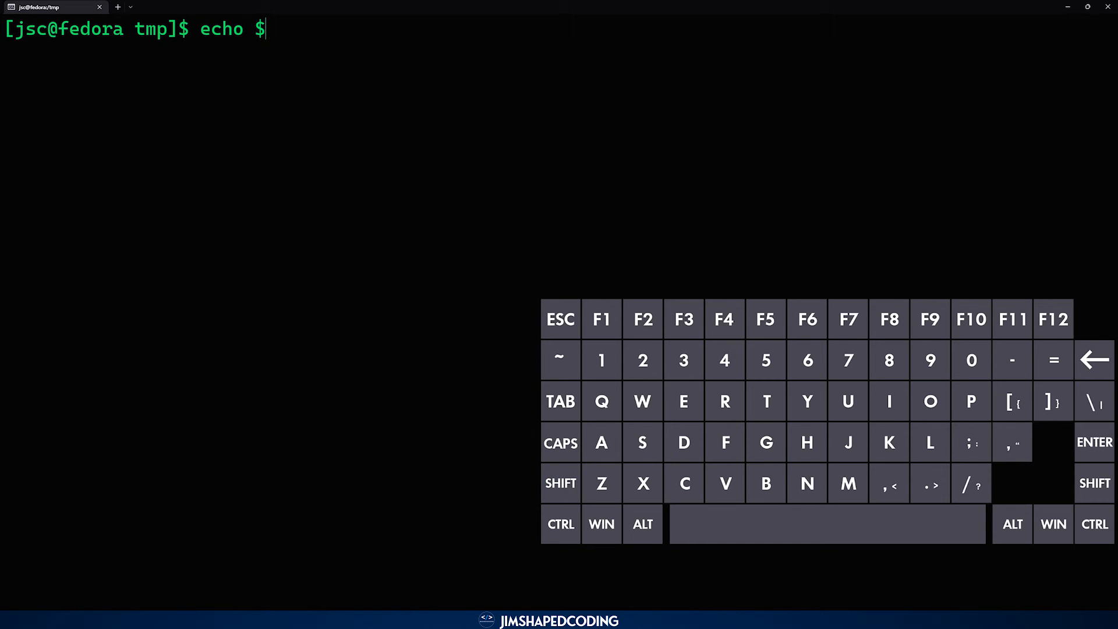
{"action": "type", "text": "EDITOR"}
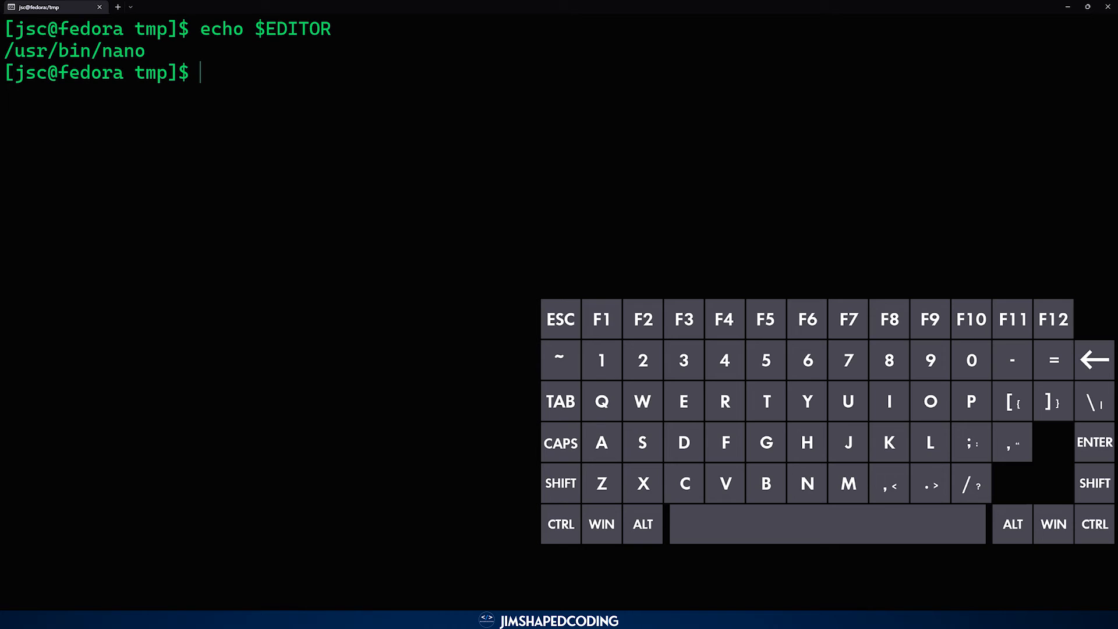
{"action": "type", "text": "which"}
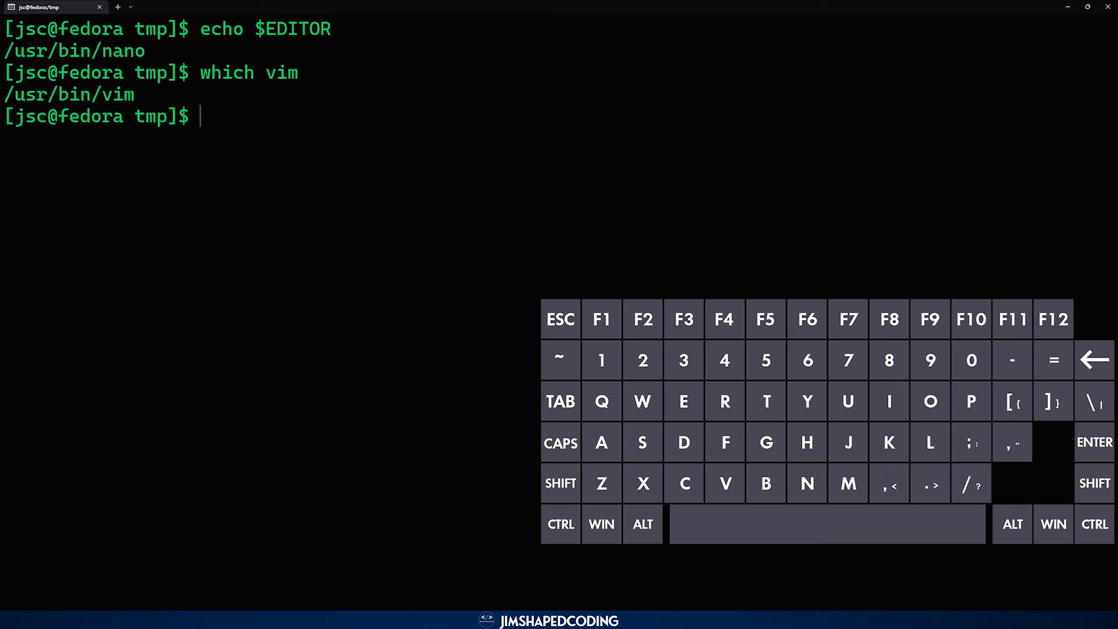
{"action": "type", "text": "vim ~/."}
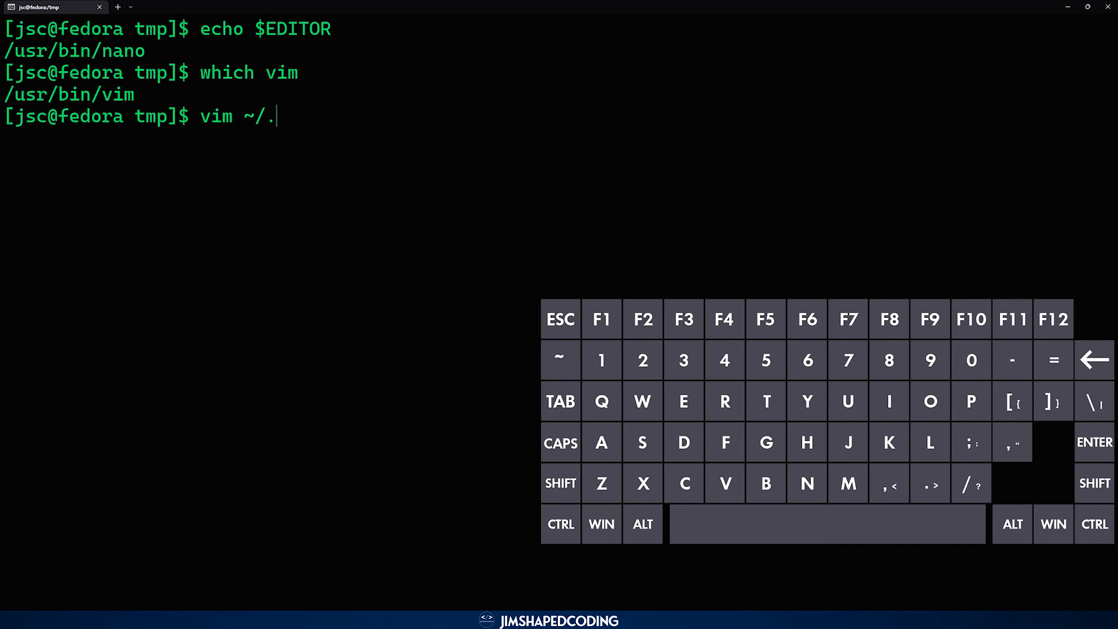
- Reopen ~/.bashrc in Vim and move to the blank line 14
{"action": "type", "text": "bashrc"}
{"action": "type", "text": ":14"}
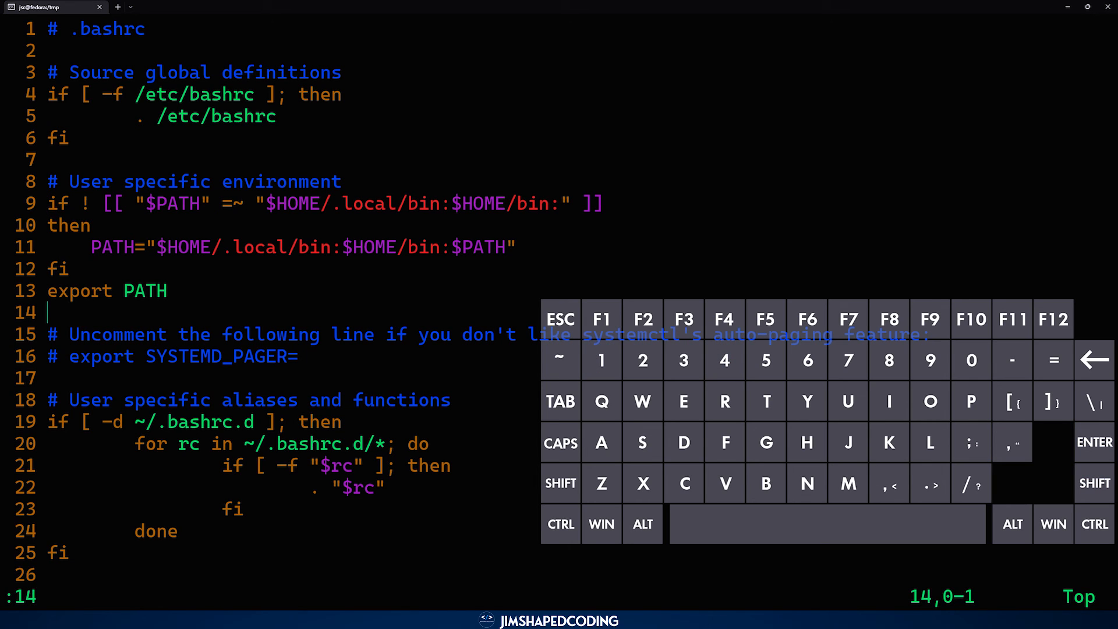
- Insert export EDITOR='/usr/bin/vim' on line 14, then save and quit with :wq
{"action": "key", "text": "i"}
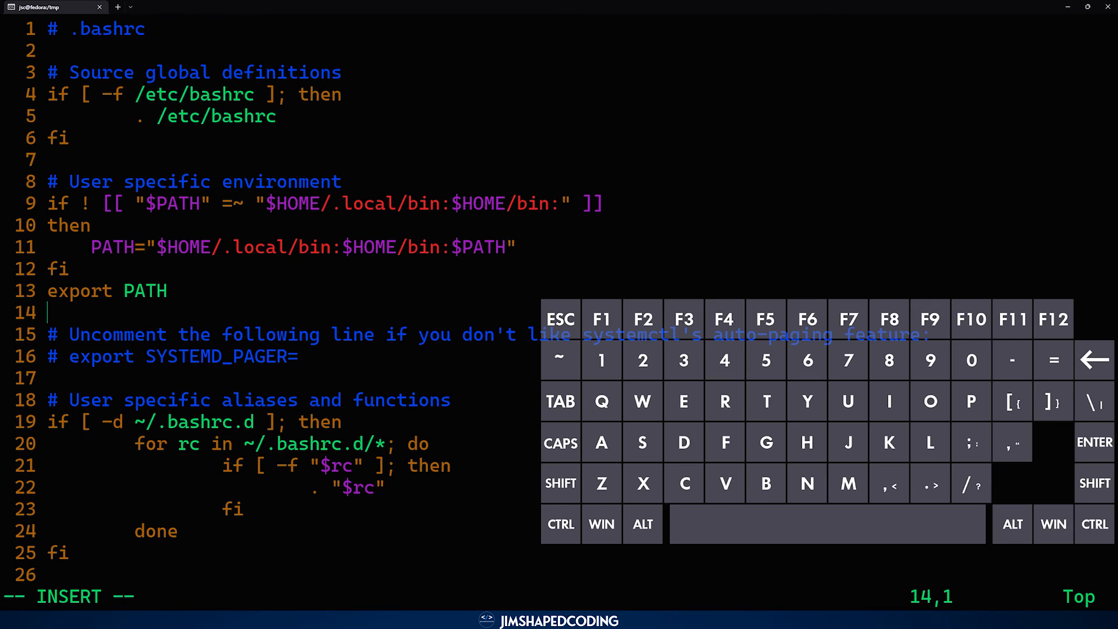
{"action": "type", "text": "export"}
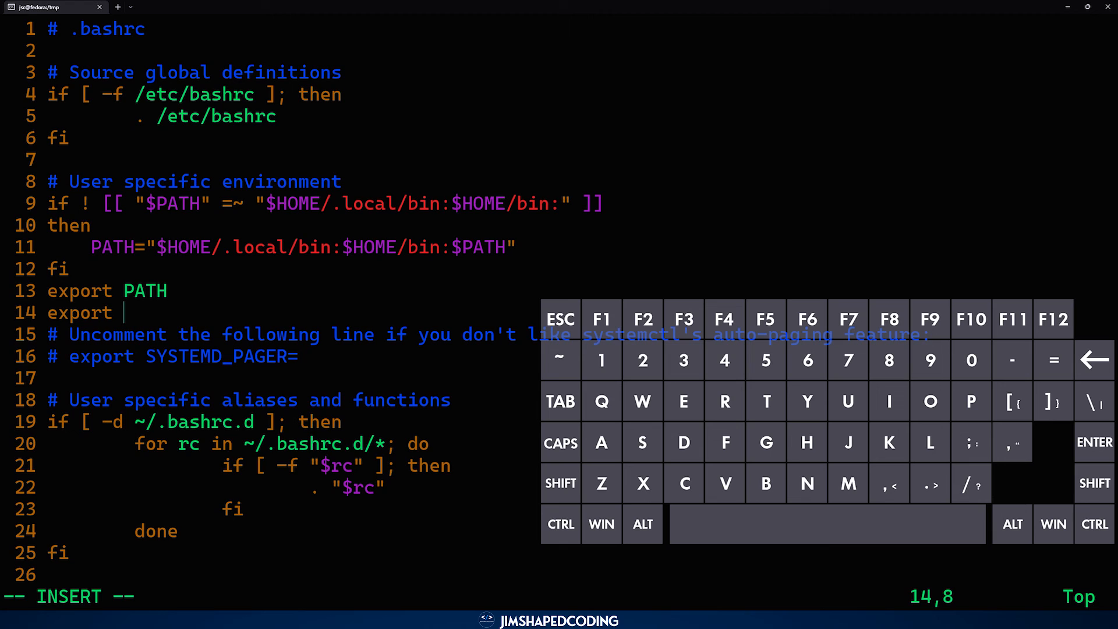
{"action": "type", "text": "EDITOR"}
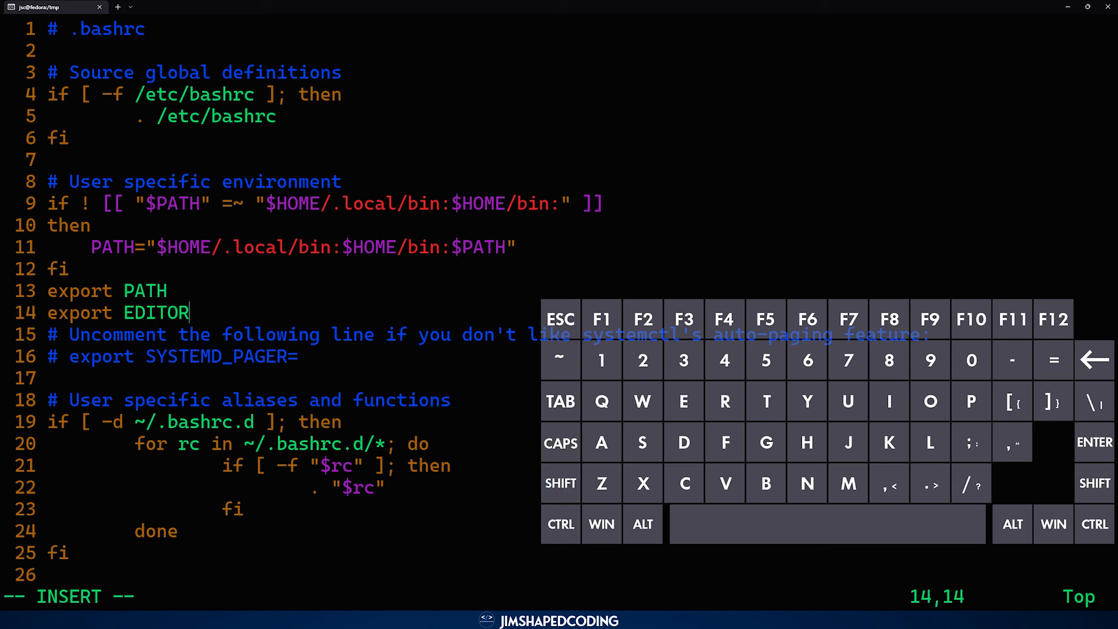
{"action": "type", "text": "="}
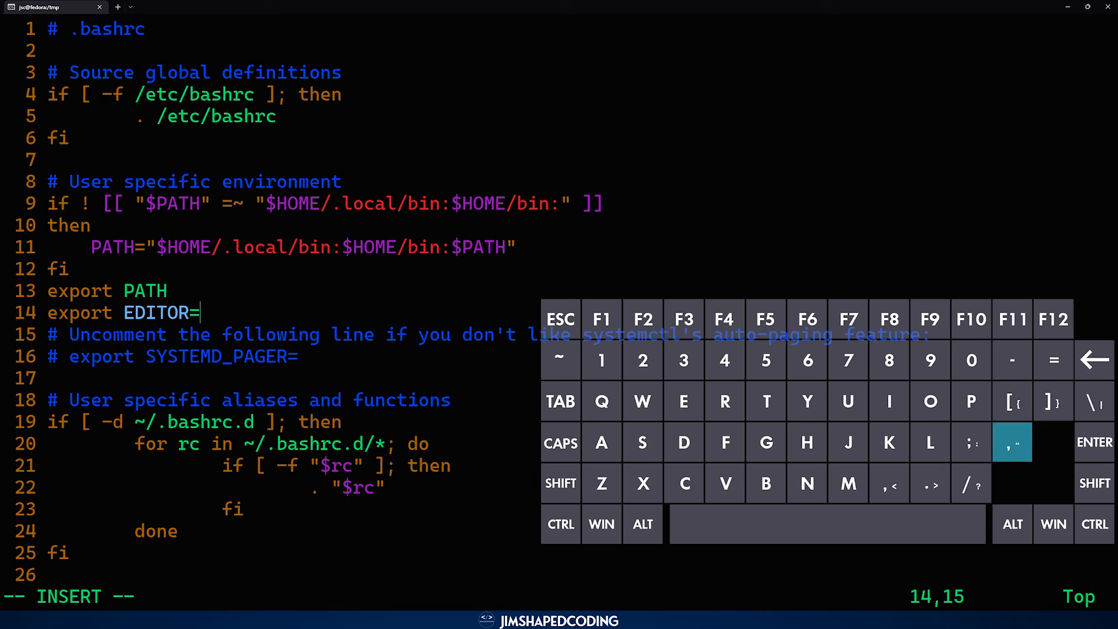
{"action": "type", "text": "'"}
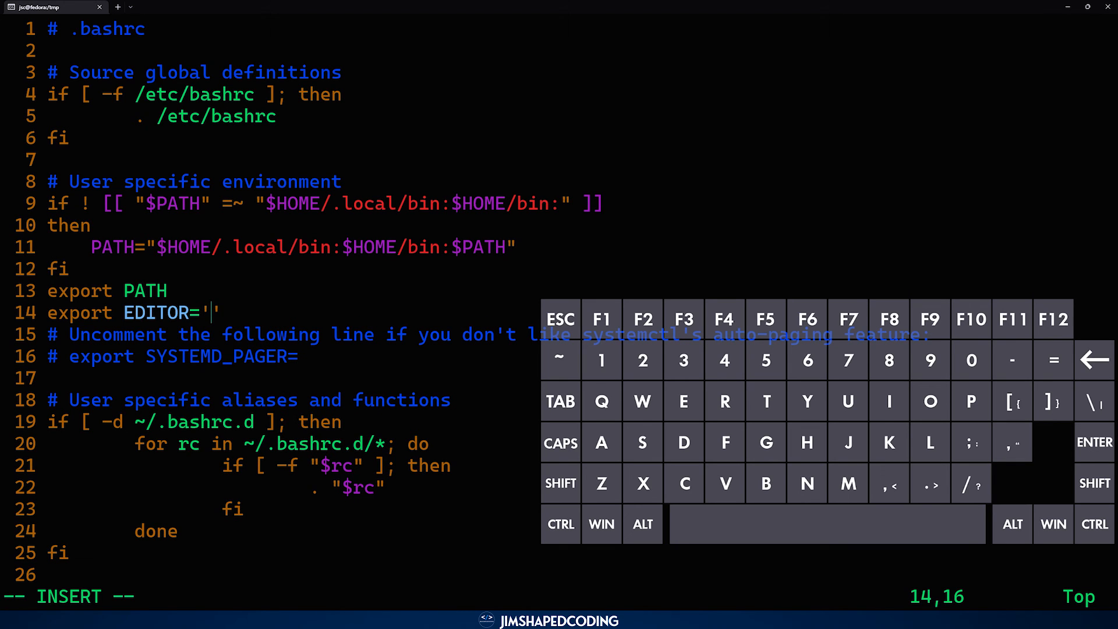
{"action": "type", "text": "/"}
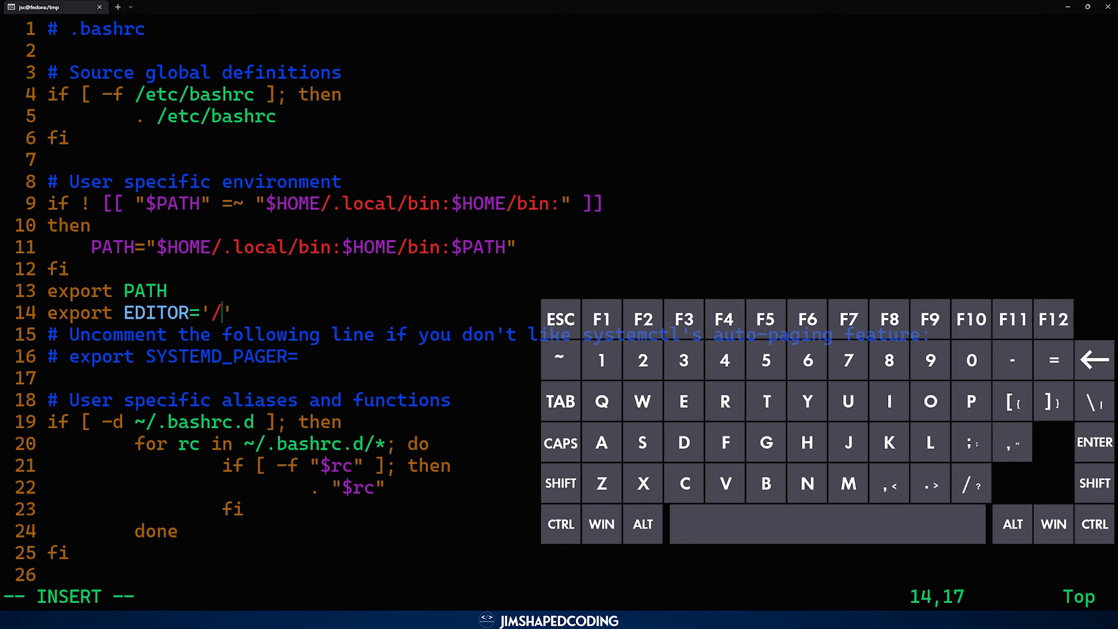
{"action": "type", "text": "usr"}
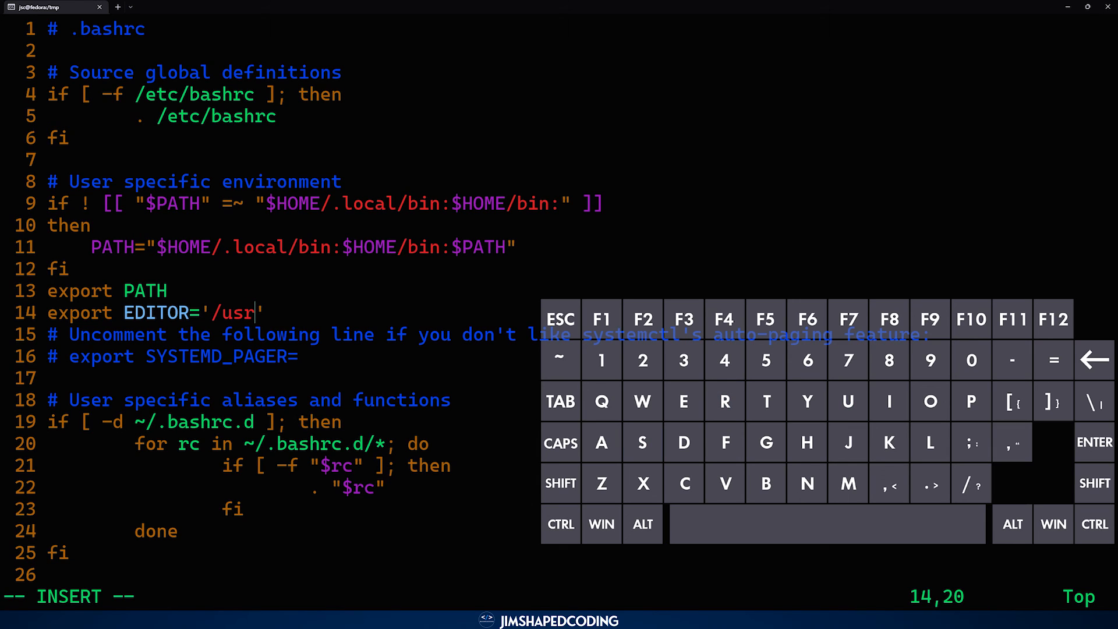
{"action": "type", "text": "/"}
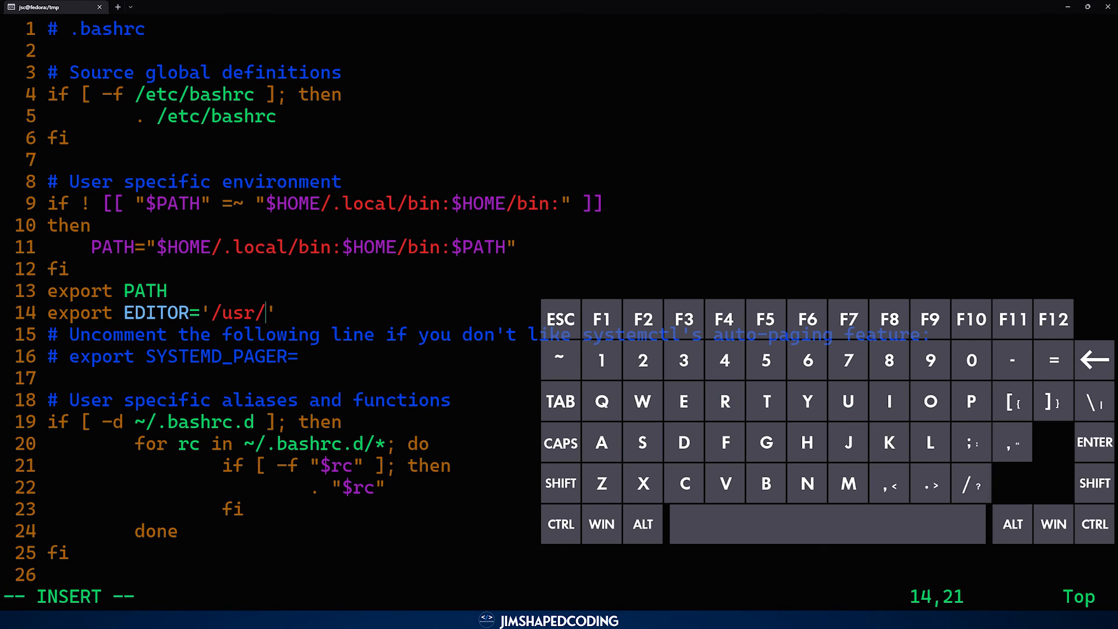
{"action": "type", "text": "bin/"}
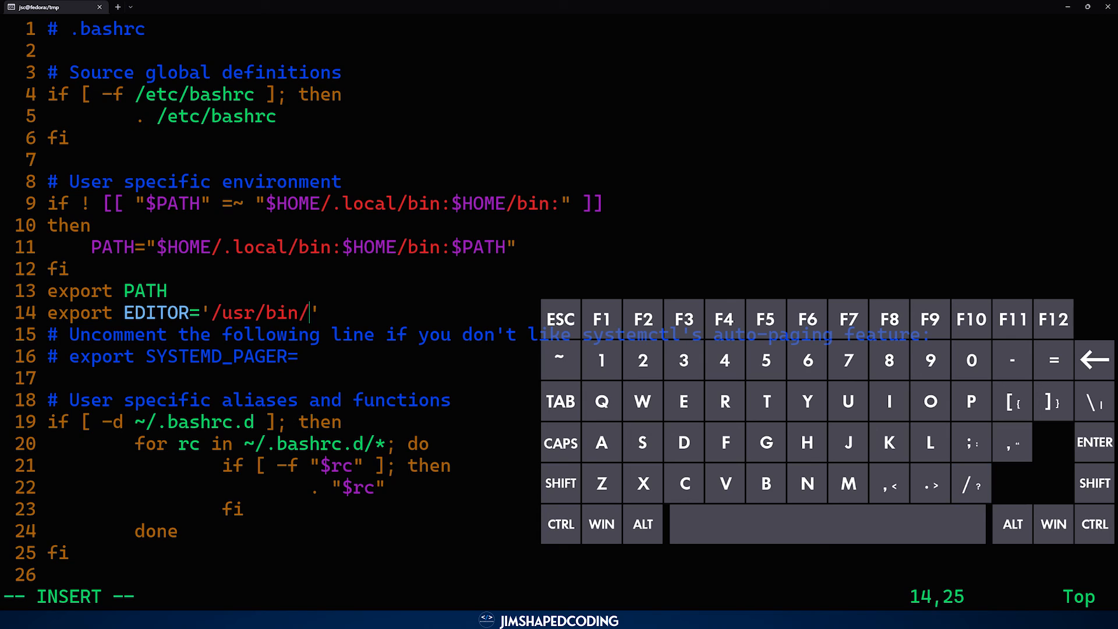
{"action": "type", "text": "vim"}
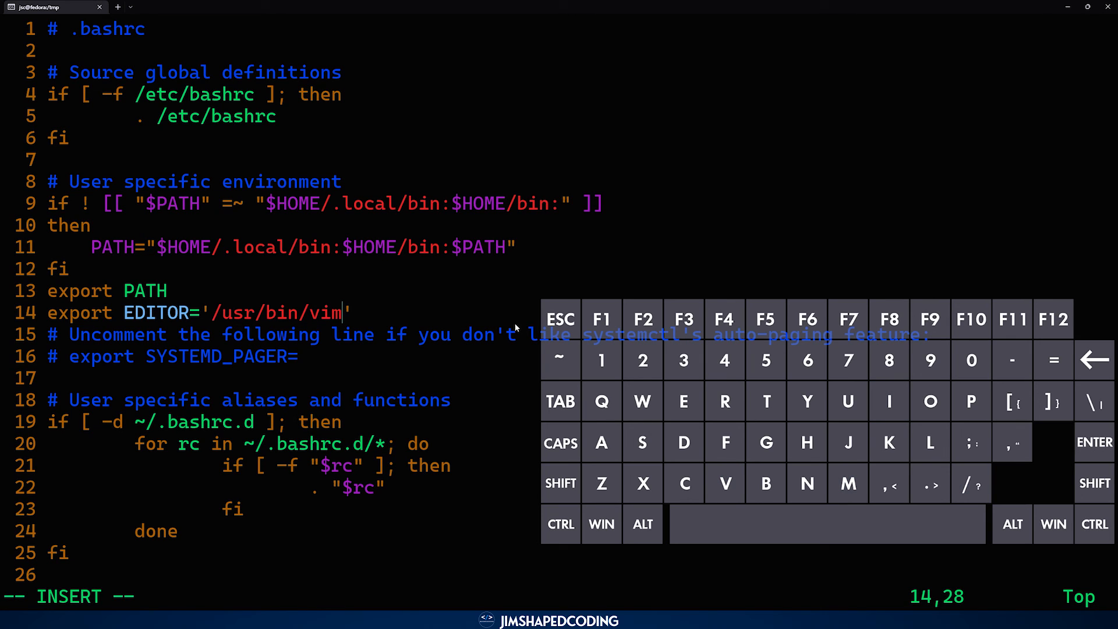
{"action": "key", "text": "Left"}
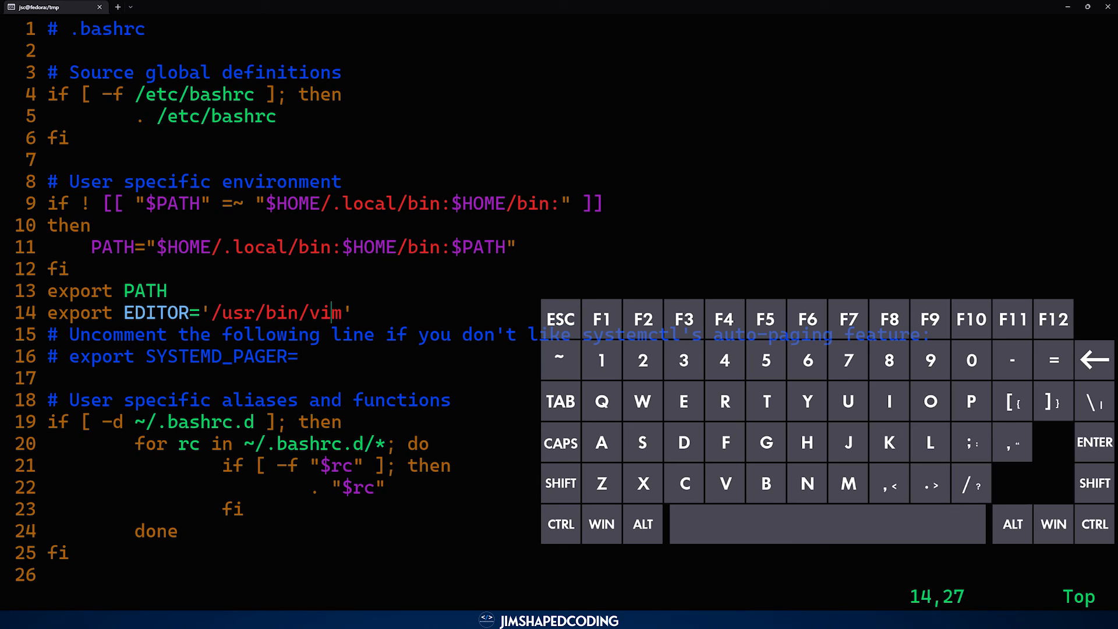
{"action": "type", "text": ":wq"}
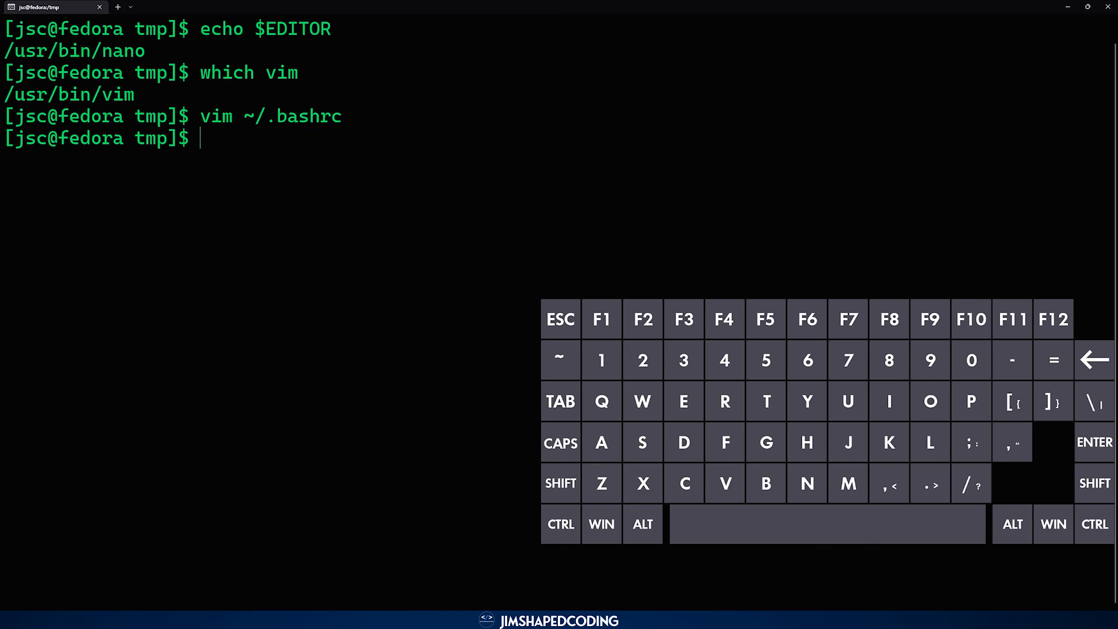
- Run source ~/.bashrc, then type echo $EDITOR at the prompt
{"action": "type", "text": "so"}
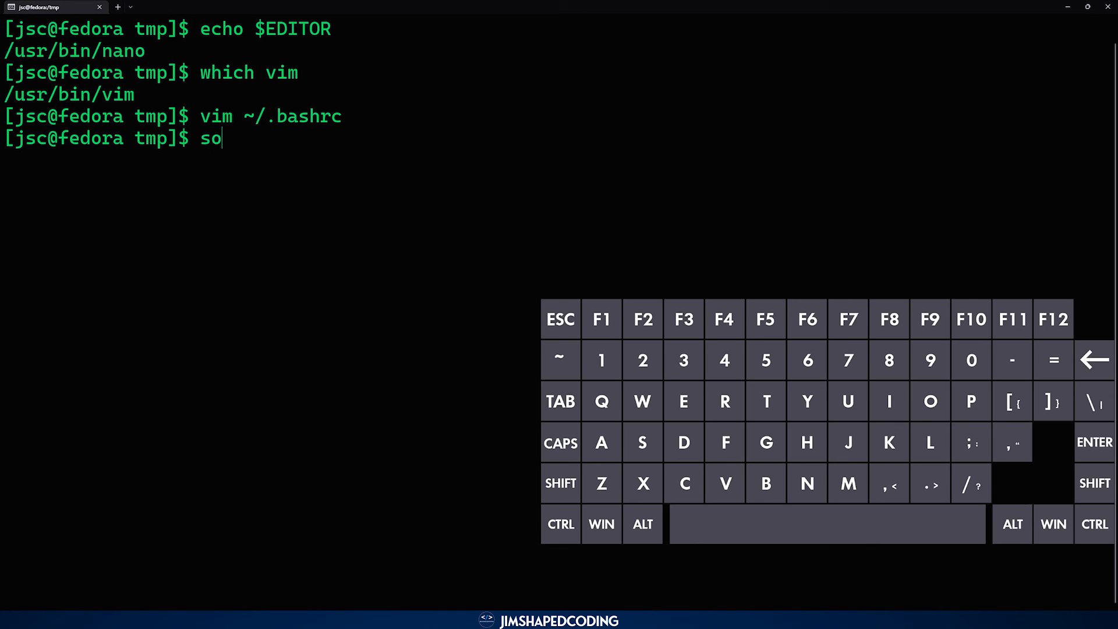
{"action": "type", "text": "urce ~/.bas"}
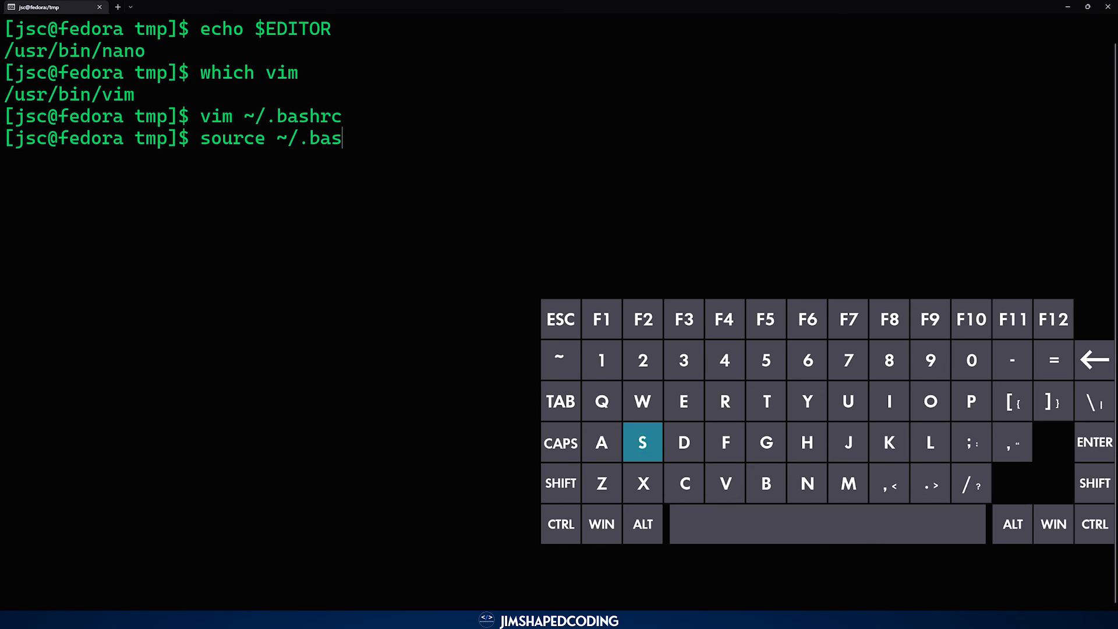
{"action": "type", "text": "hrc"}
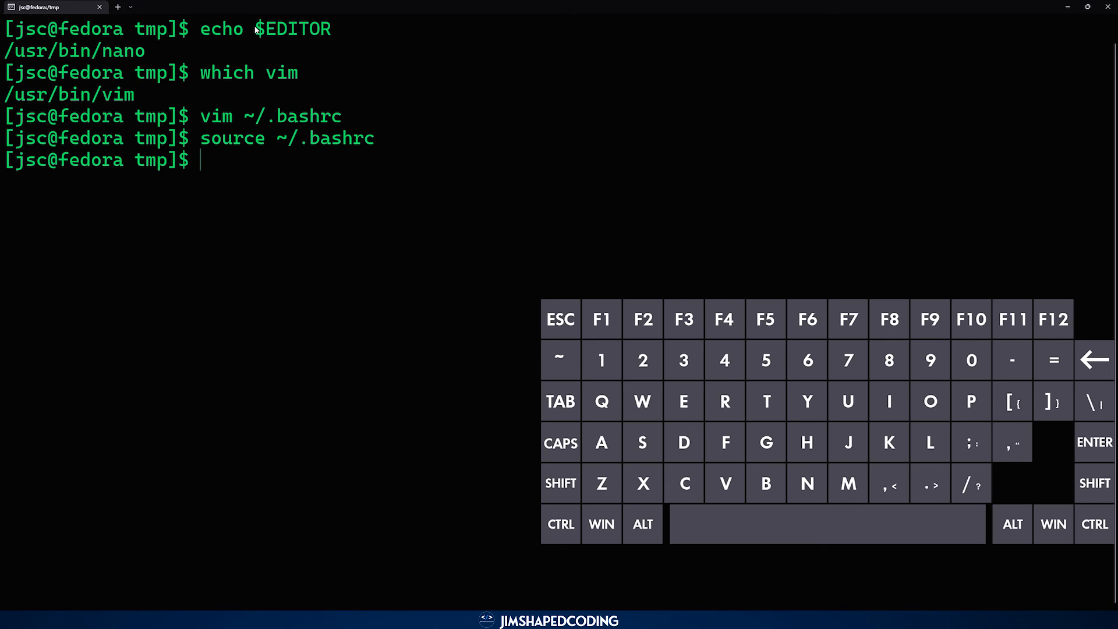
{"action": "mouse_move", "coordinate": [262, 198]}
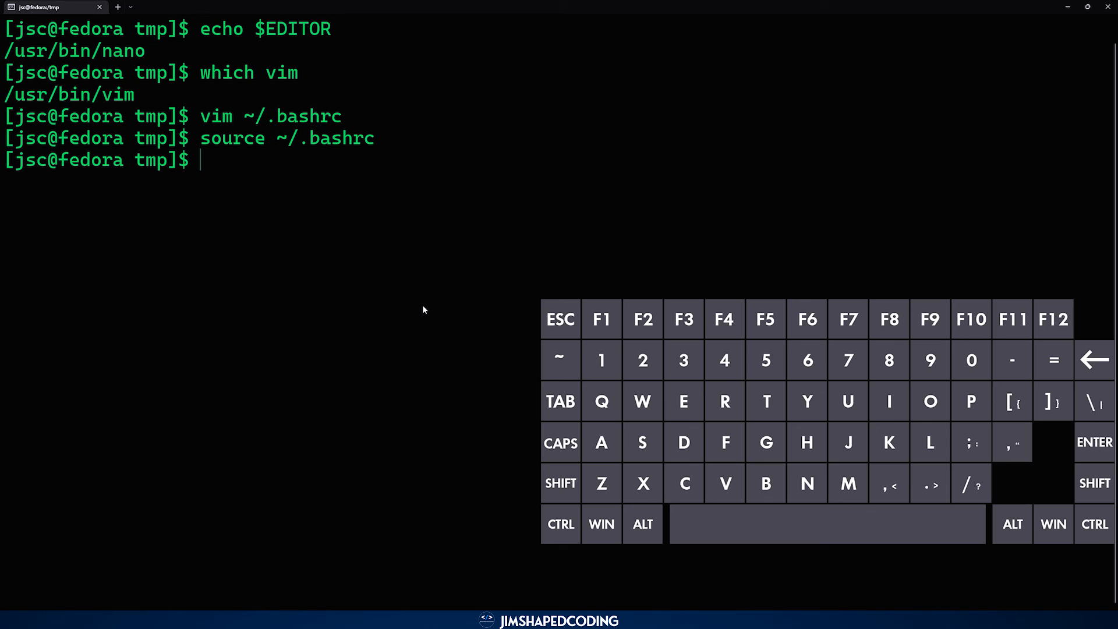
{"action": "type", "text": "echo $EDITOR"}
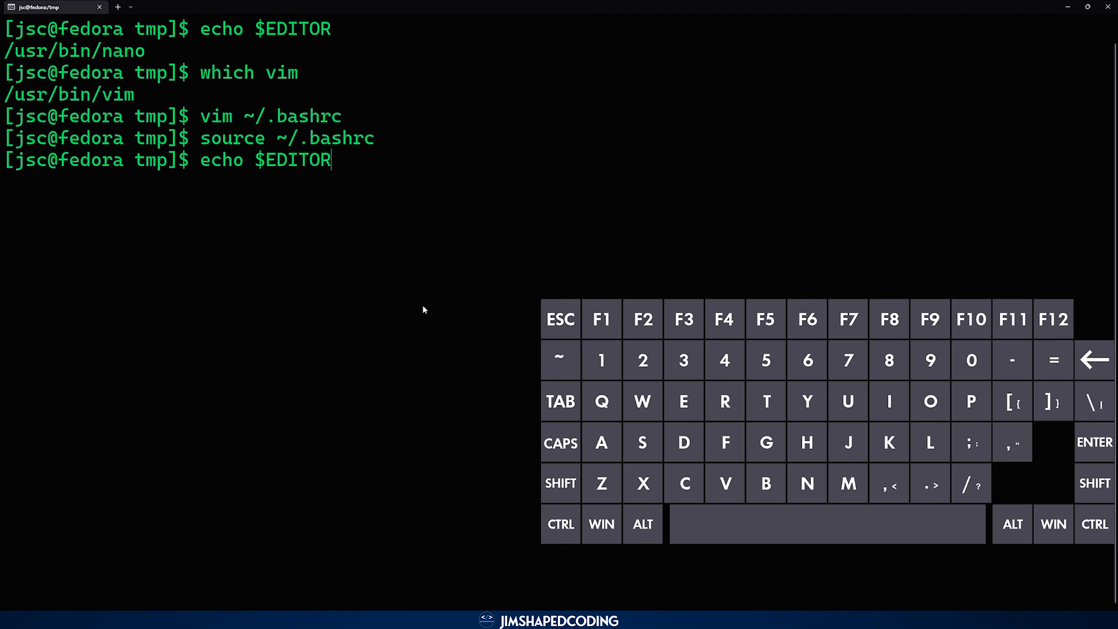